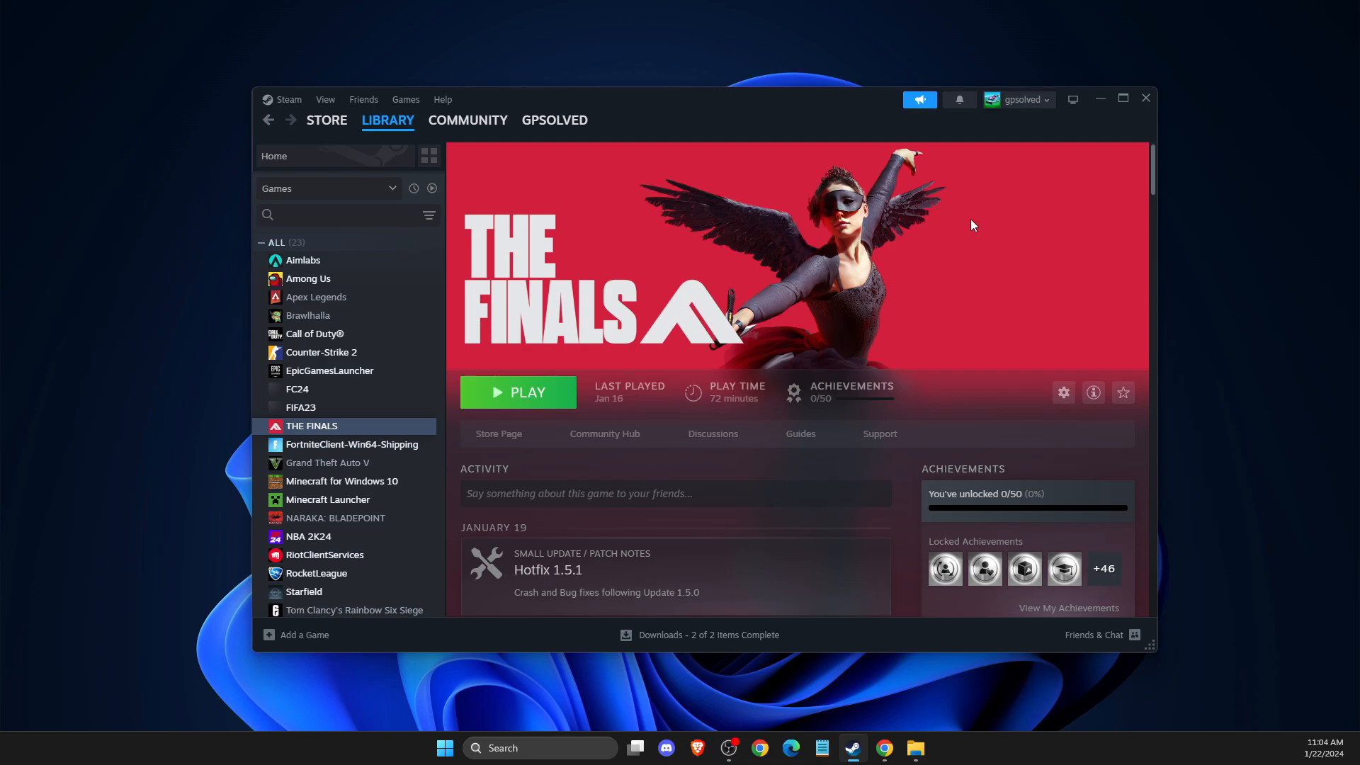
mouse_move(736, 170)
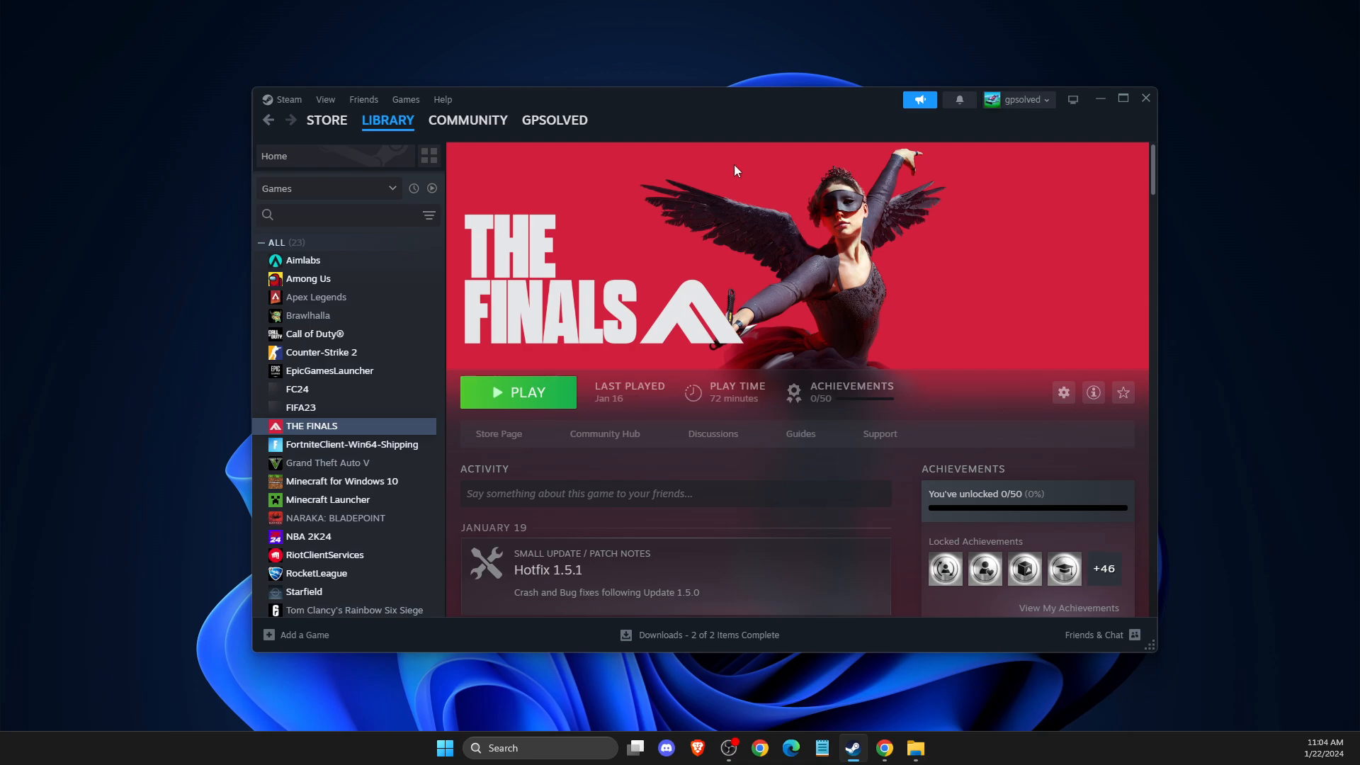
mouse_move(352, 444)
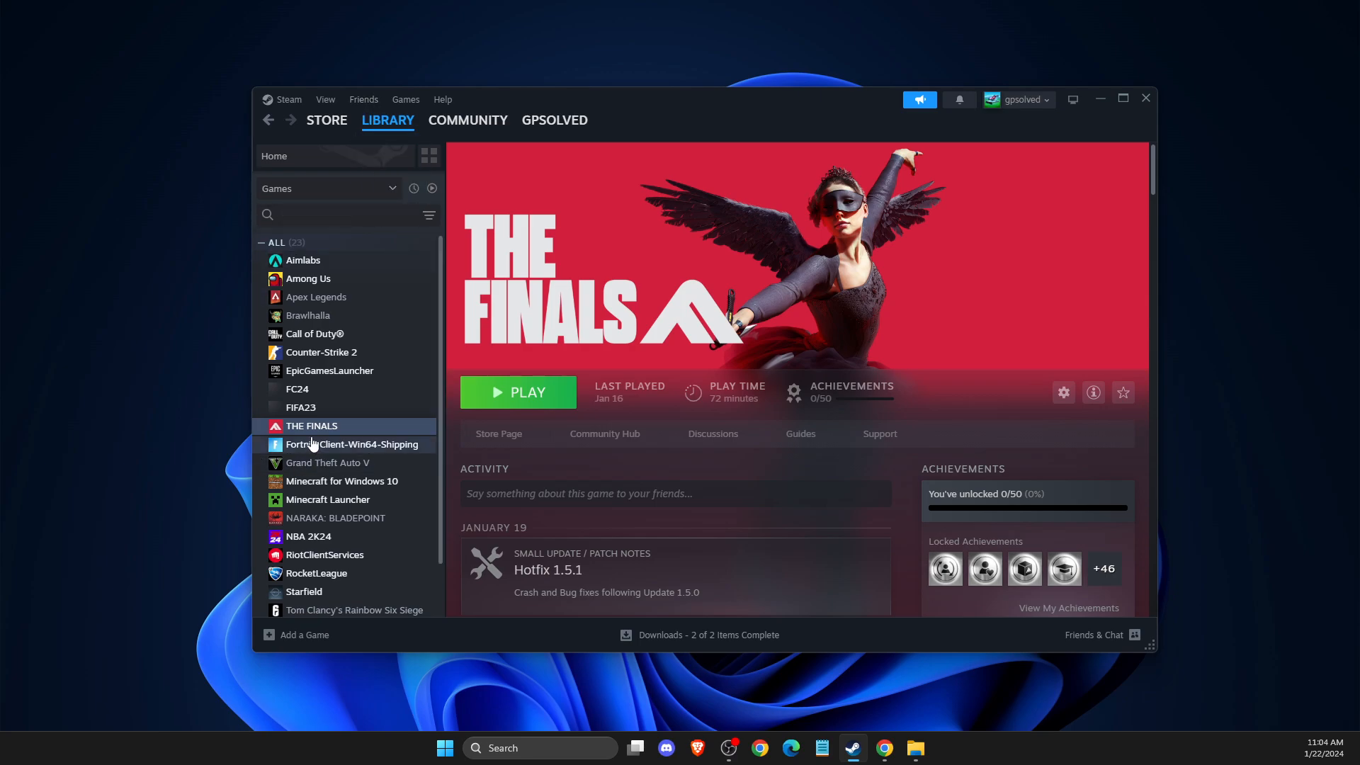
Open the Properties window for THE FINALS from the Steam Library.
right_click(351, 444)
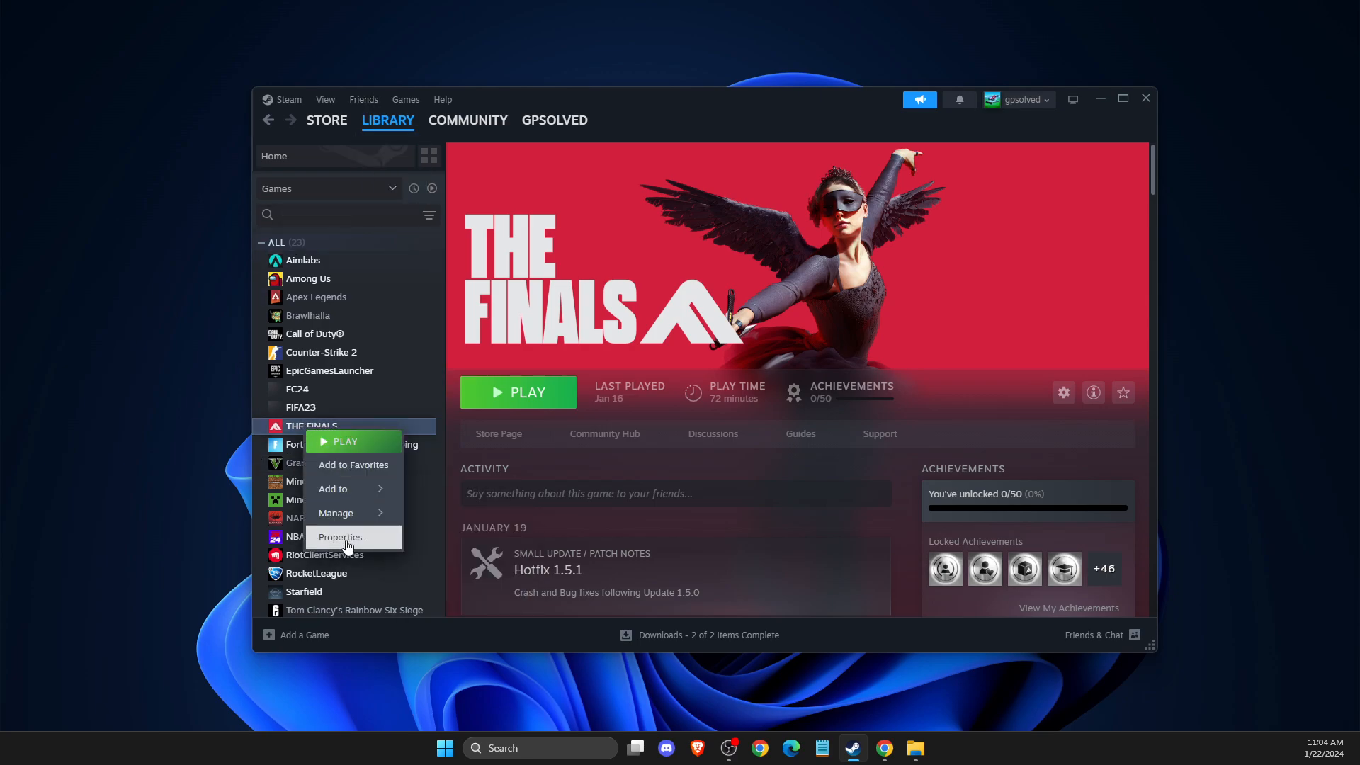
click(342, 537)
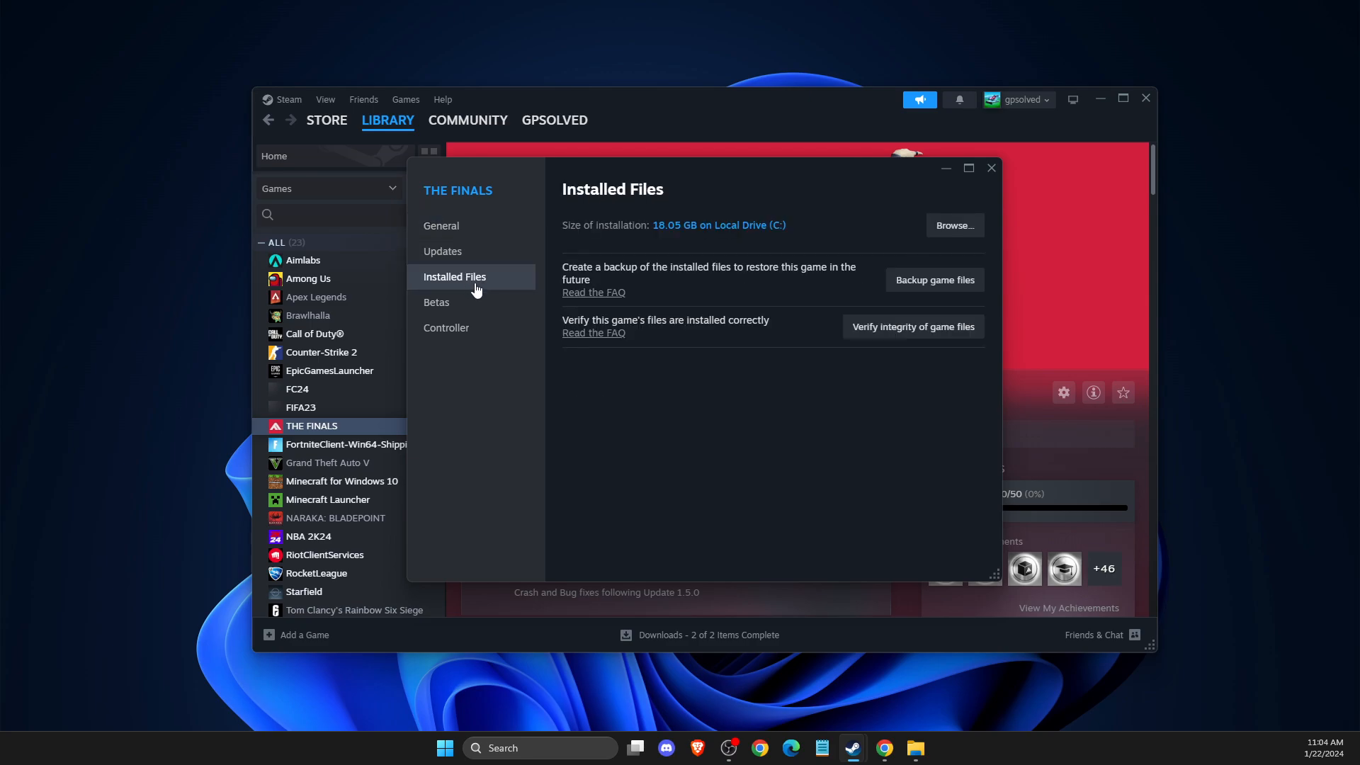
mouse_move(1070, 426)
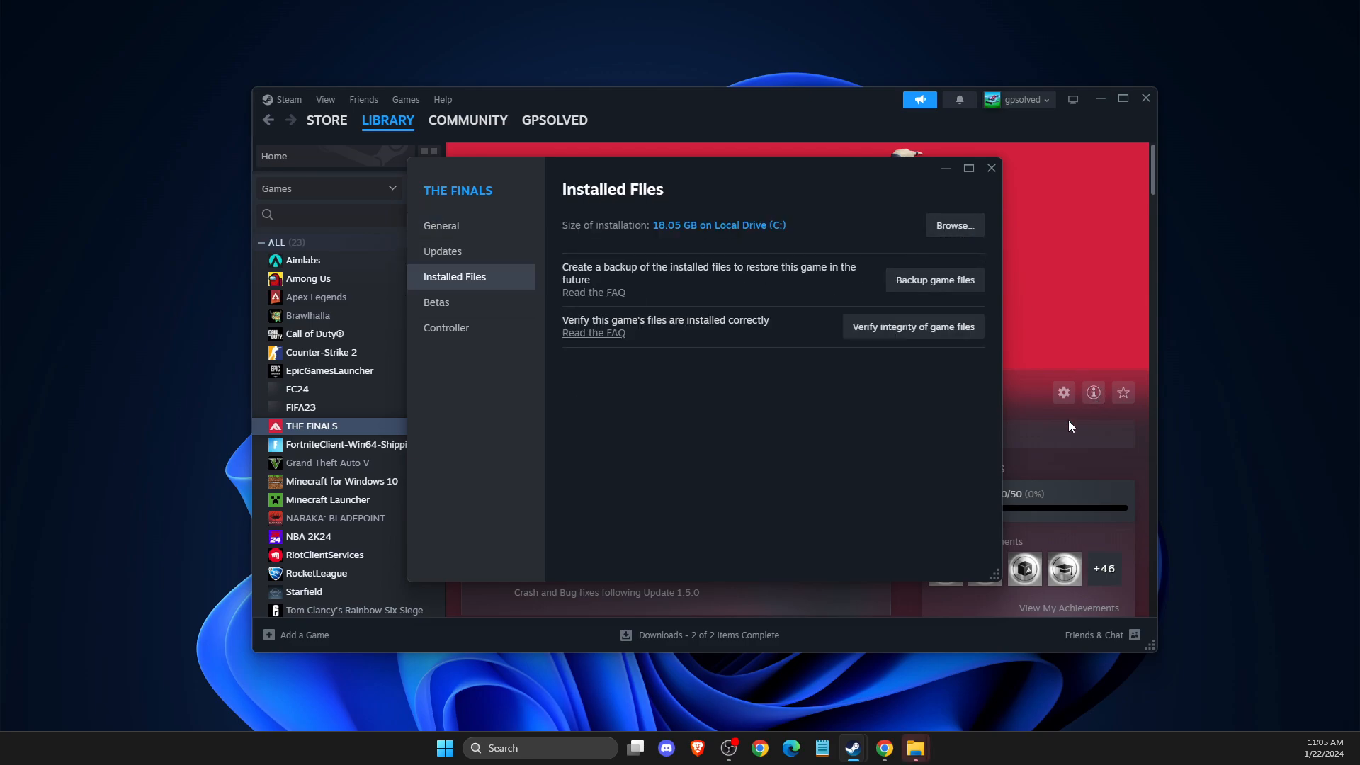
mouse_move(915, 747)
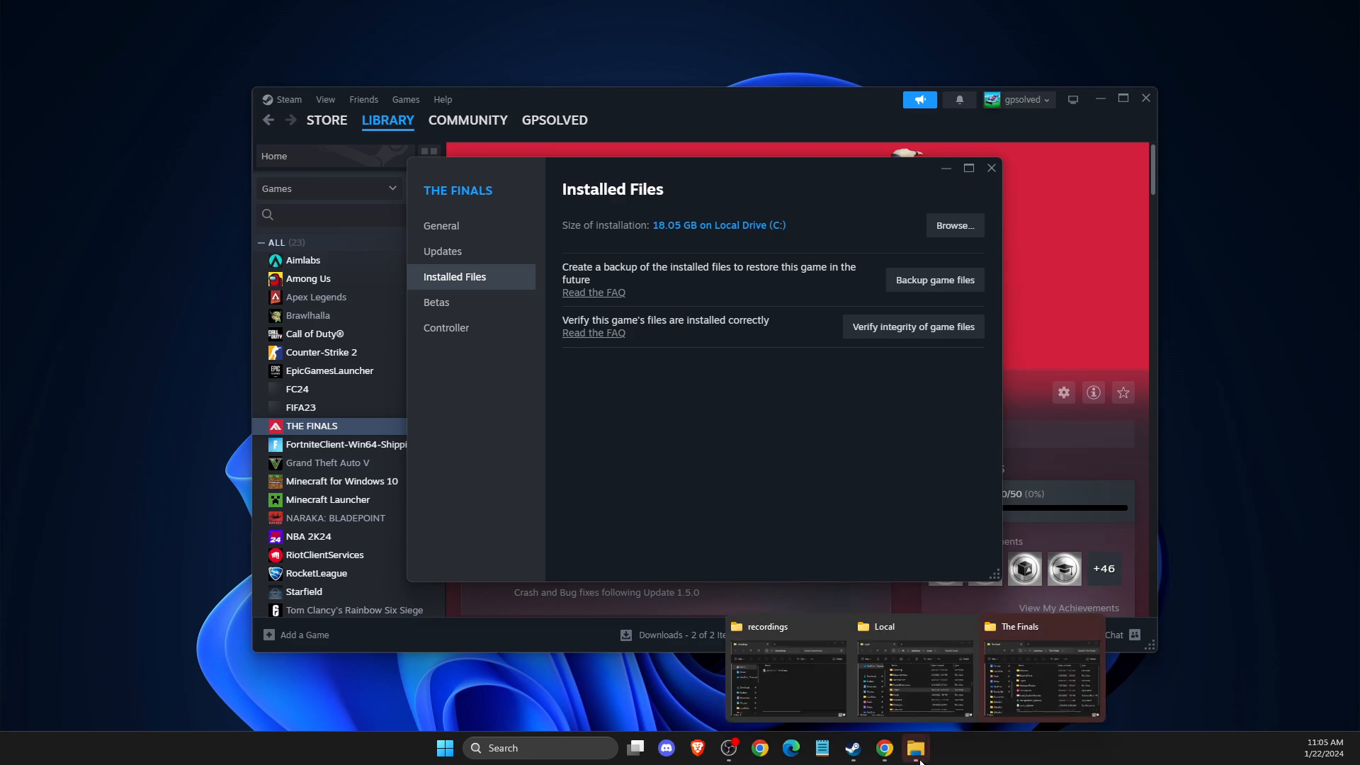
In The Finals folder, select EasyAntiCheat, Uninstall_EasyAntiCheat.bat and start_protected_game.exe for deletion.
click(1040, 669)
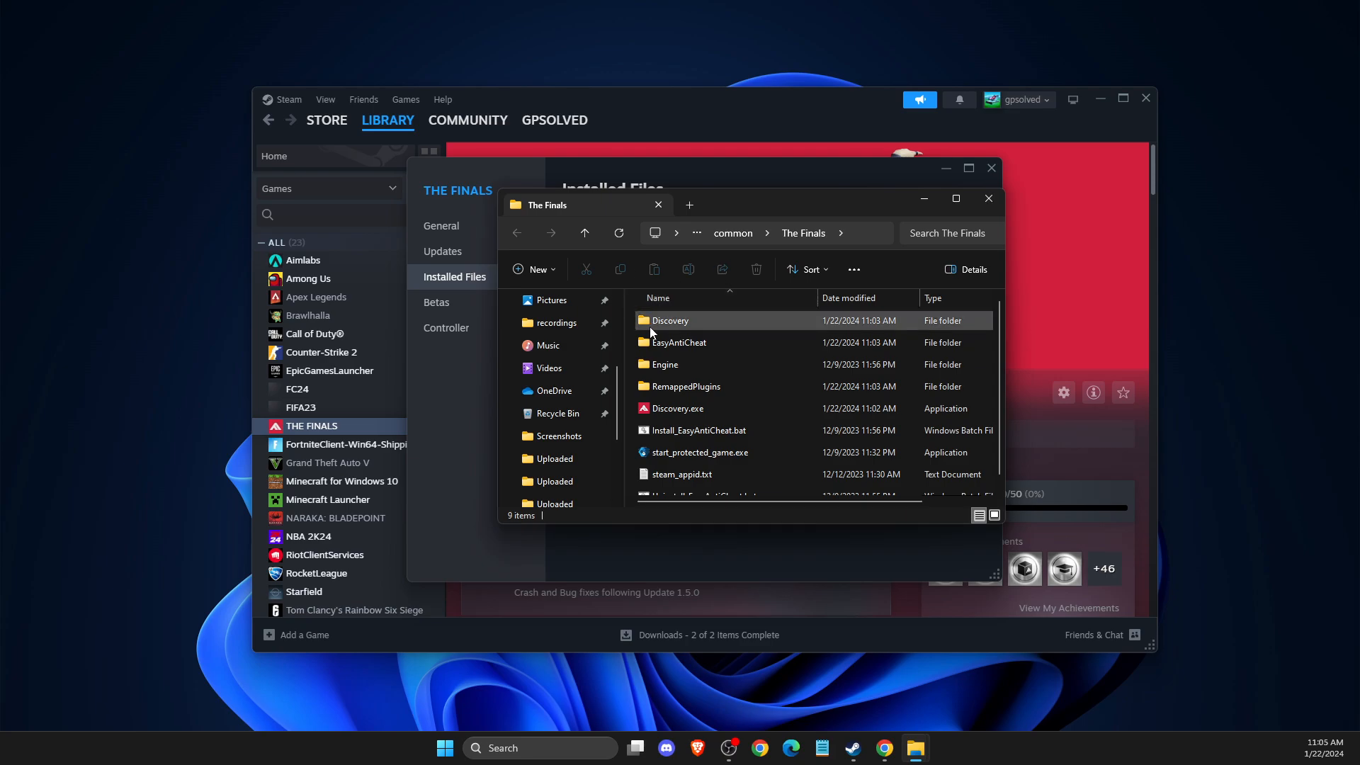
scroll(down, 3)
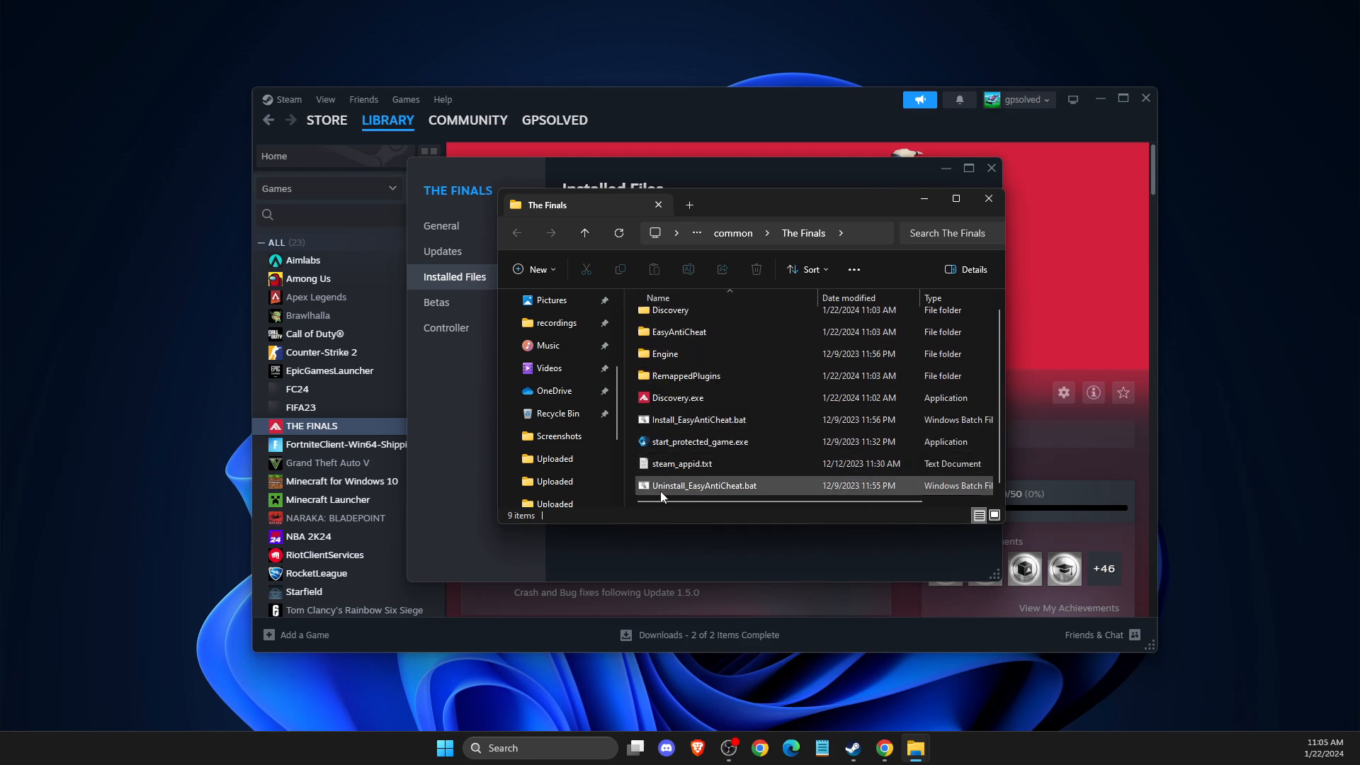
click(683, 463)
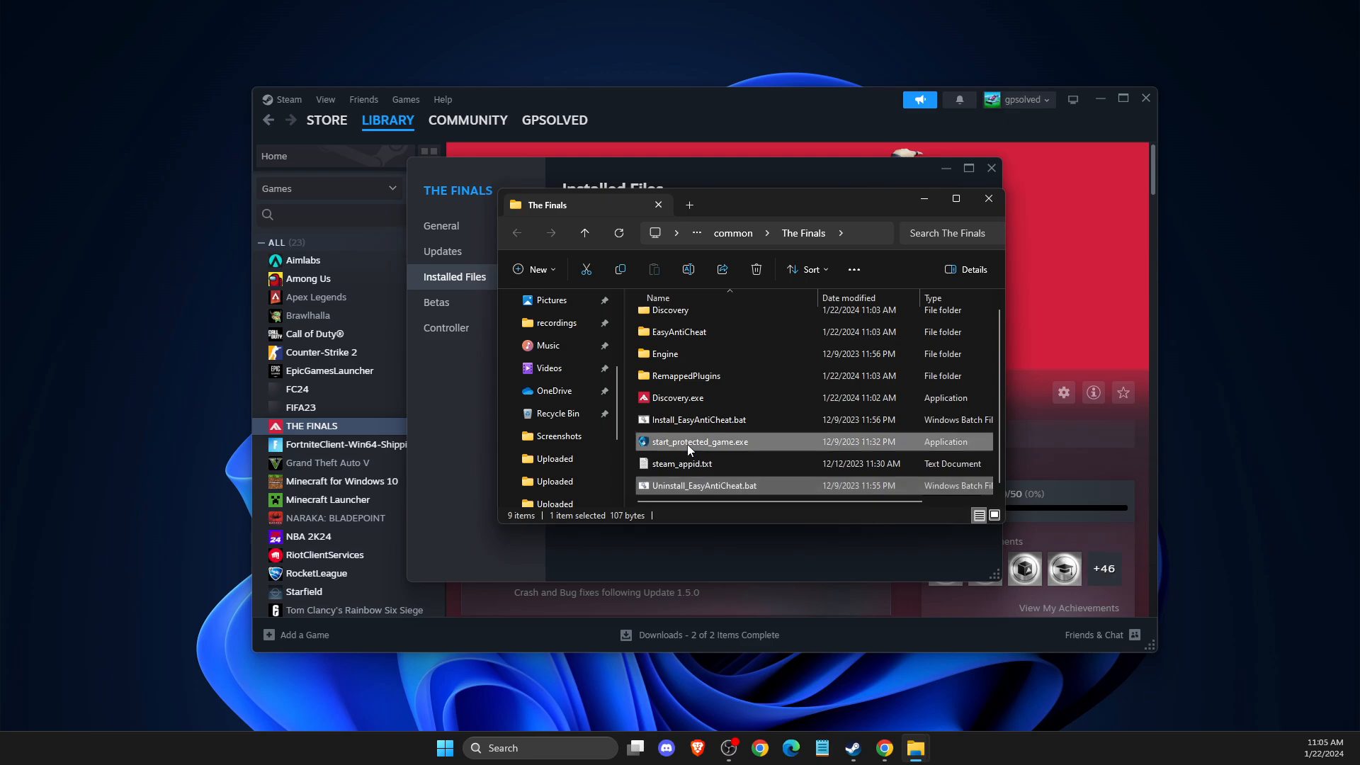
click(697, 420)
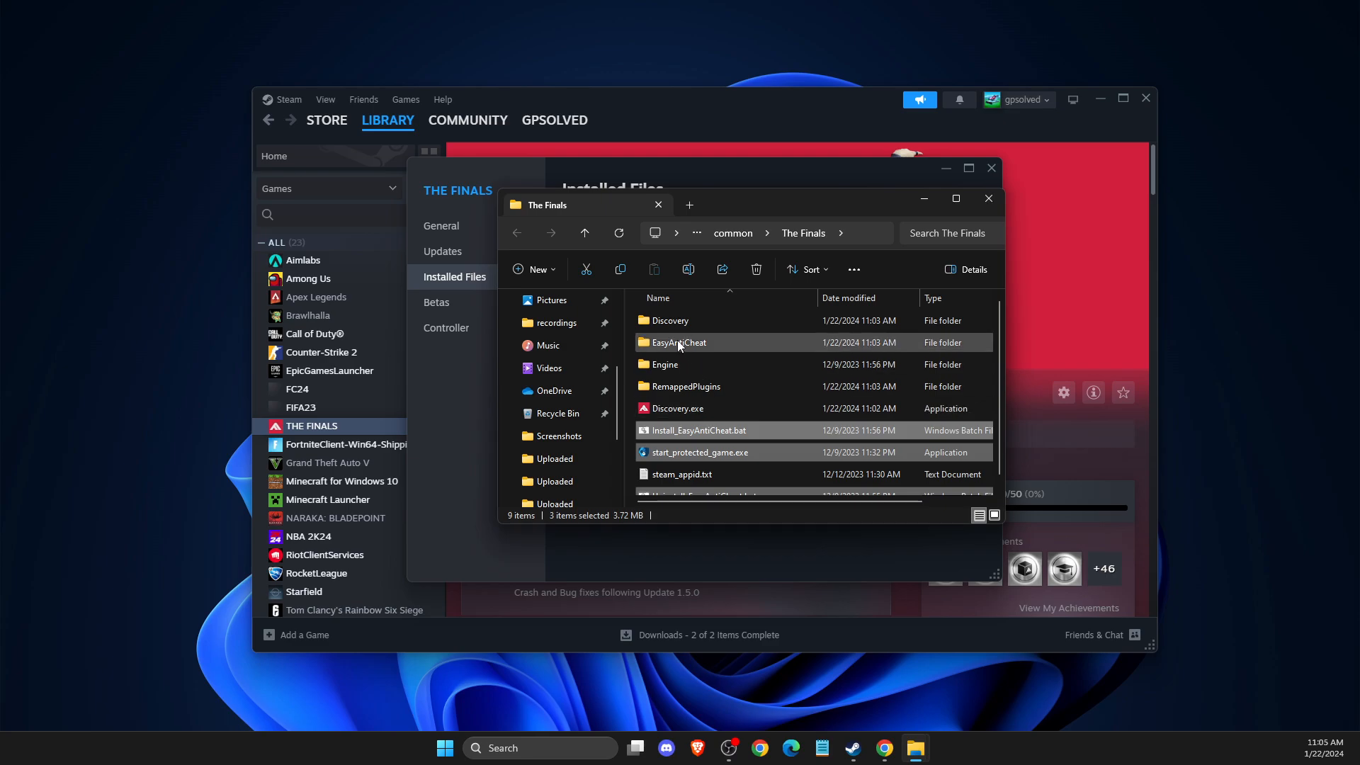
click(666, 365)
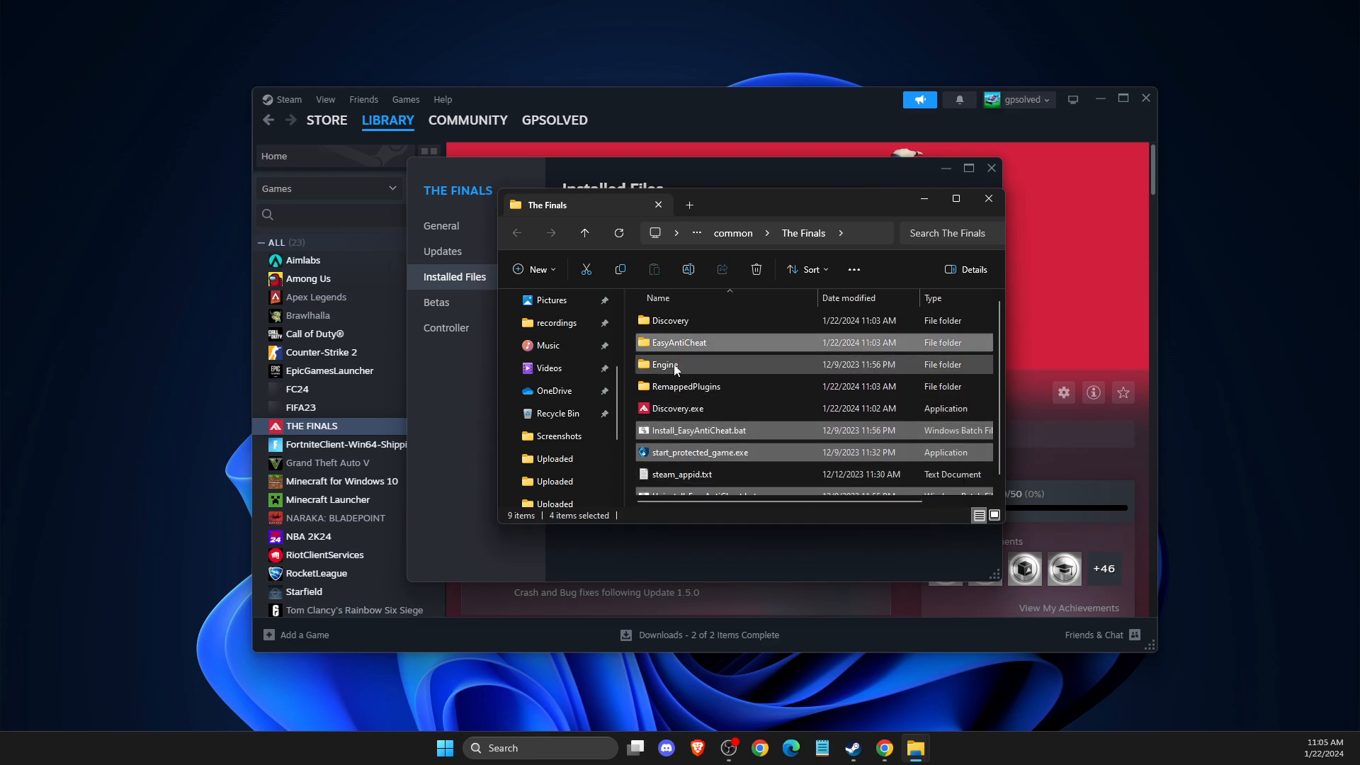
right_click(665, 364)
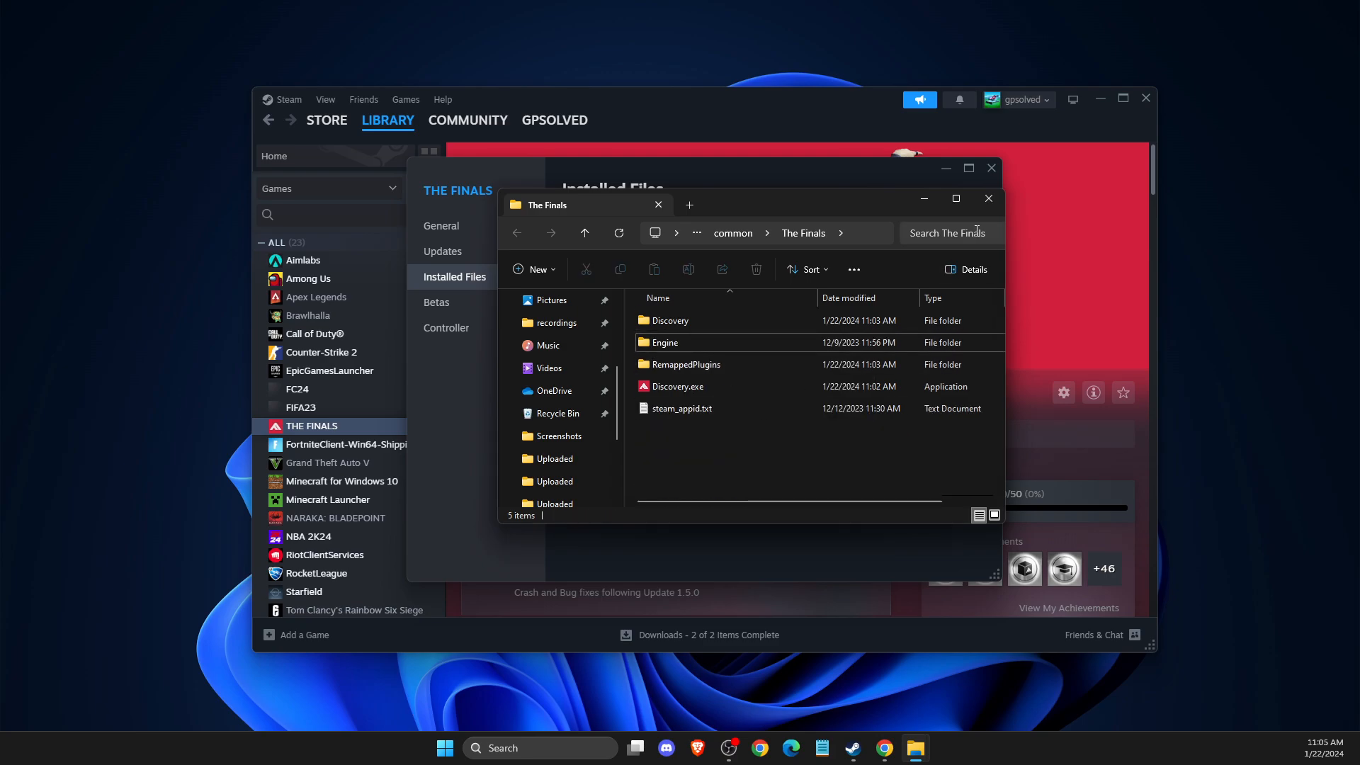
Close the game folder, start verifying THE FINALS' game files, and minimize Steam's library.
click(987, 198)
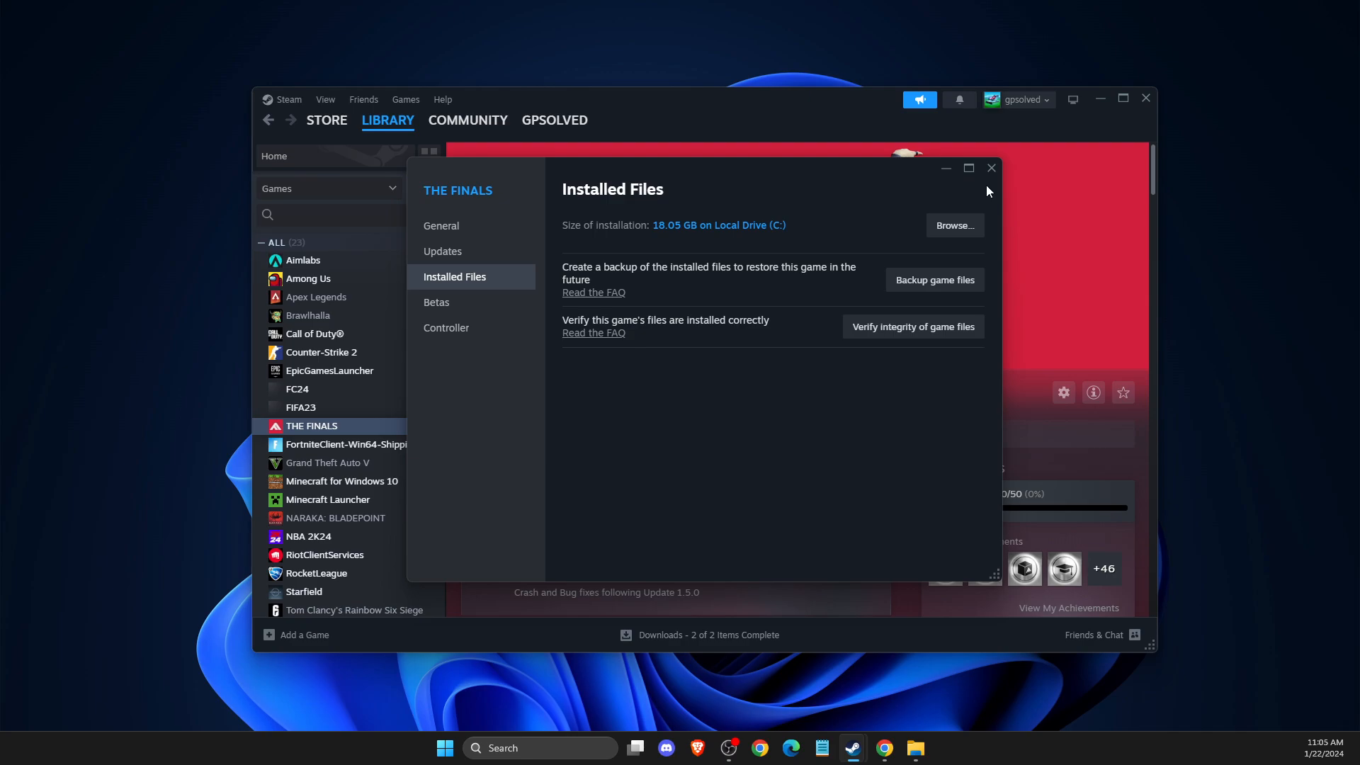
mouse_move(912, 338)
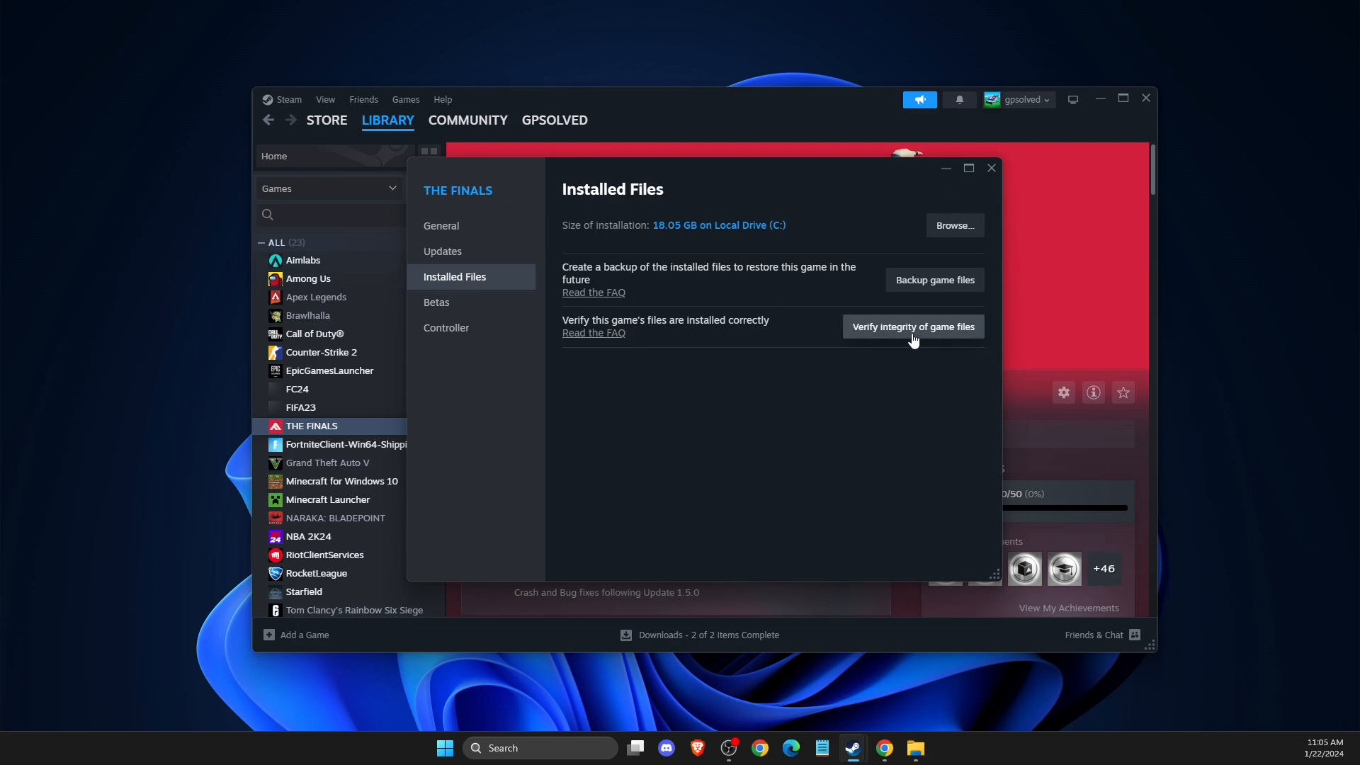
click(913, 325)
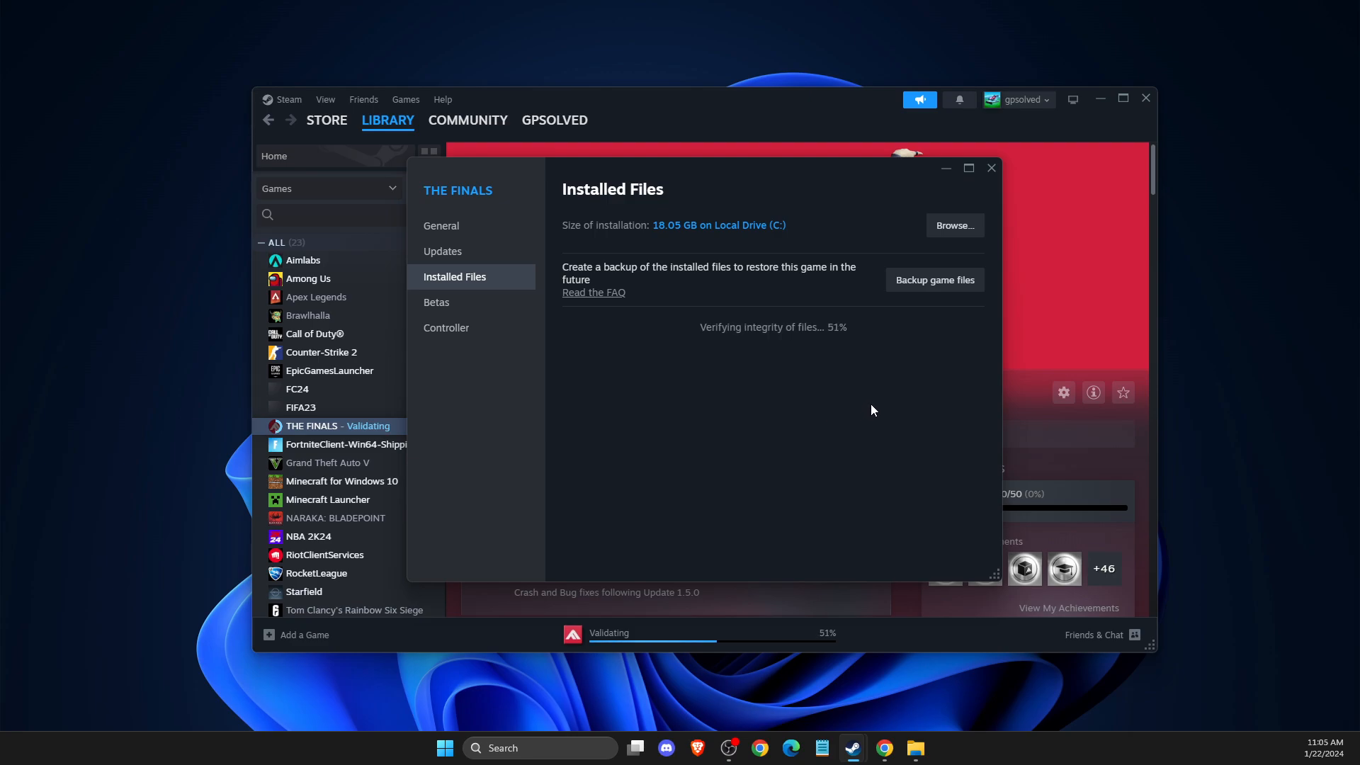
click(1099, 98)
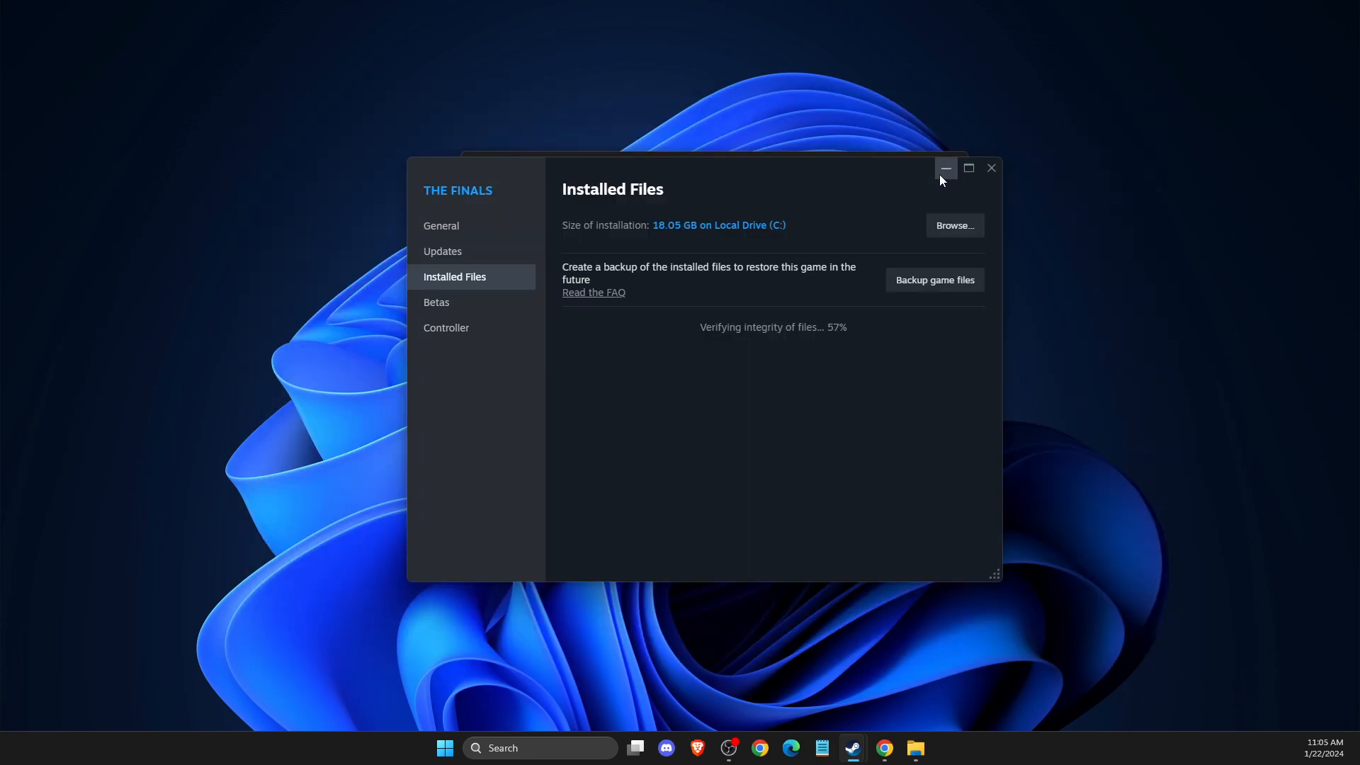
Minimize the game properties window and bring up Run with %LOCALAPPDATA%.
click(943, 168)
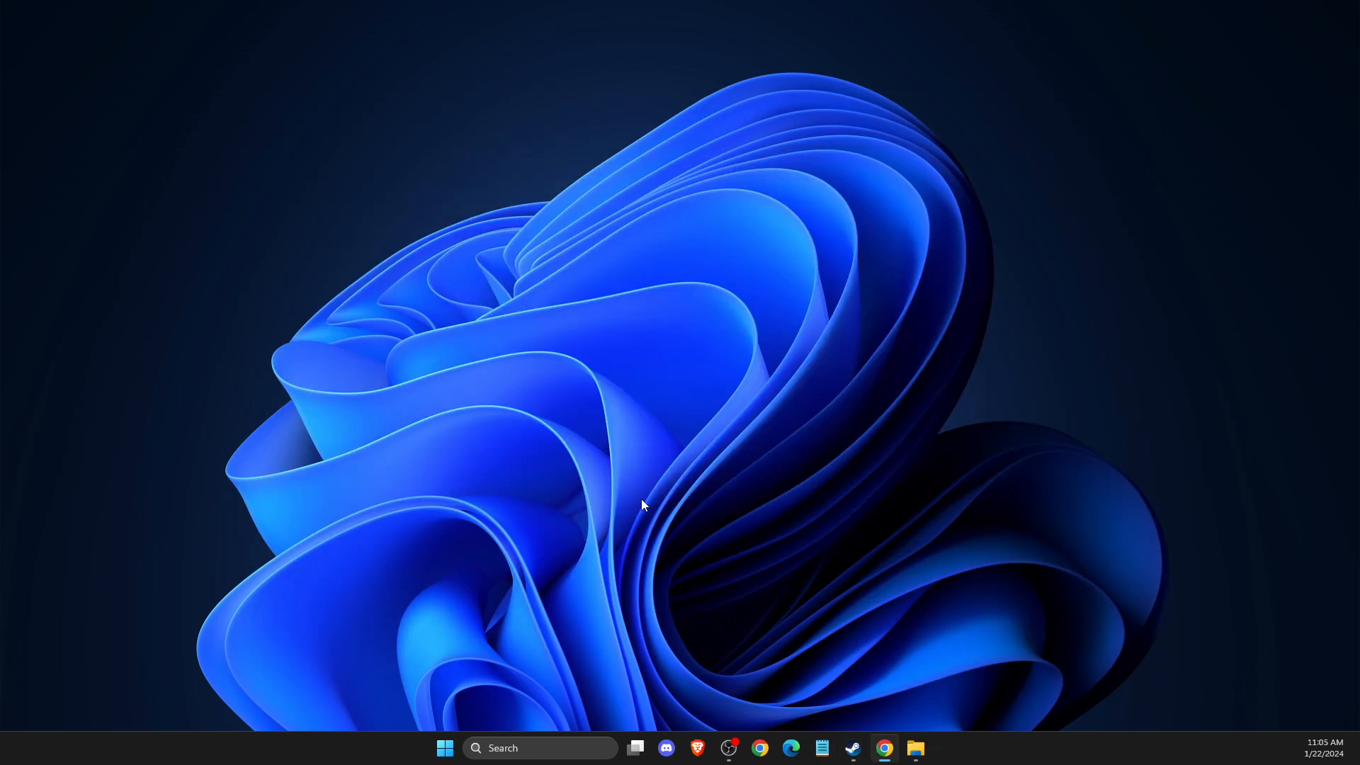
mouse_move(535, 748)
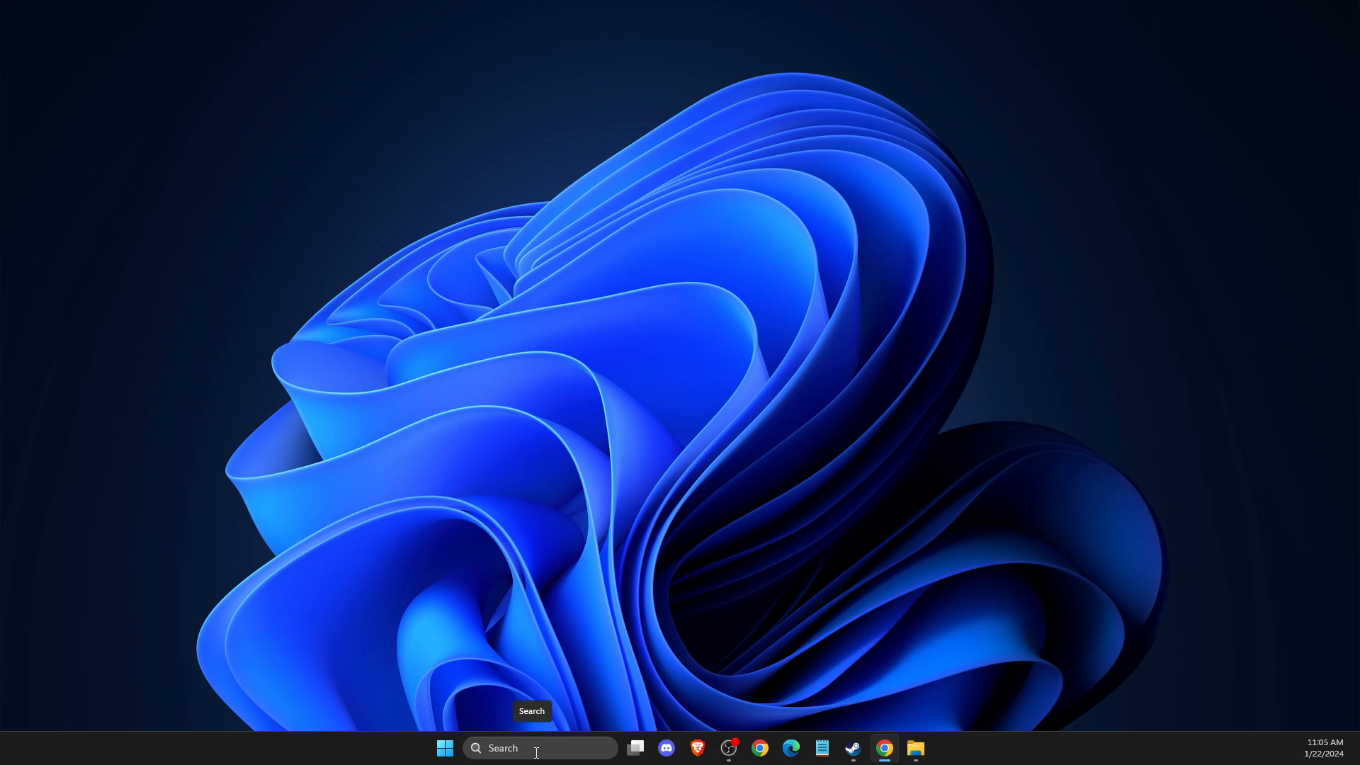
click(537, 748)
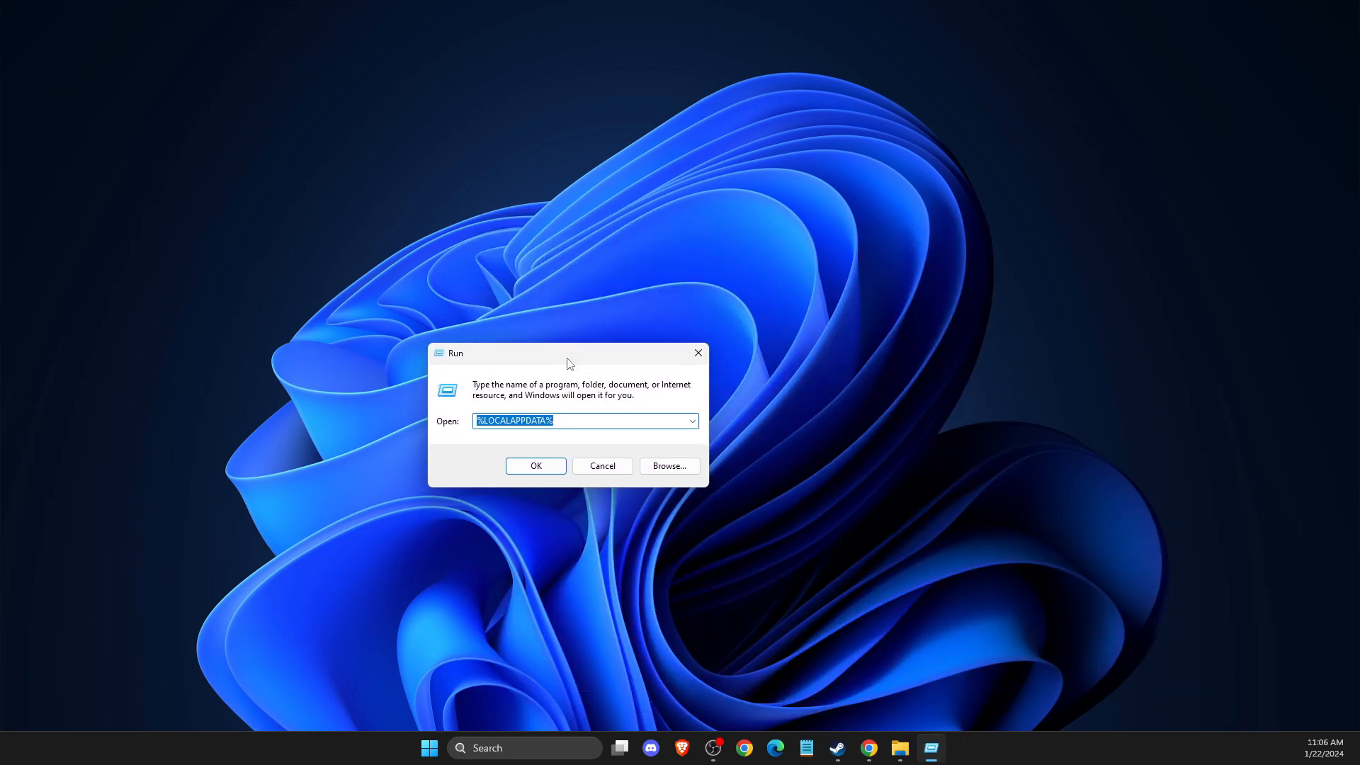
mouse_move(442, 429)
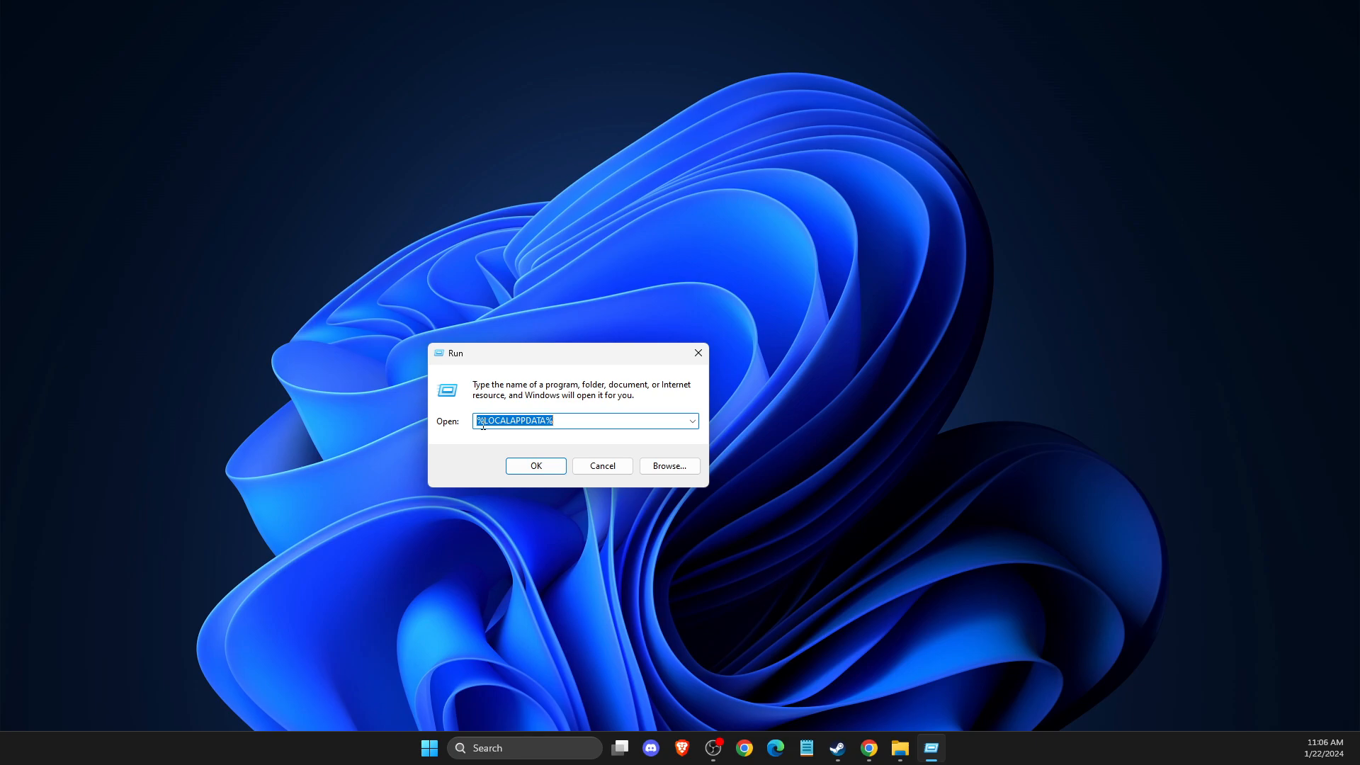
Open AppData Local and delete the Discovery and Embark cache folders.
click(536, 466)
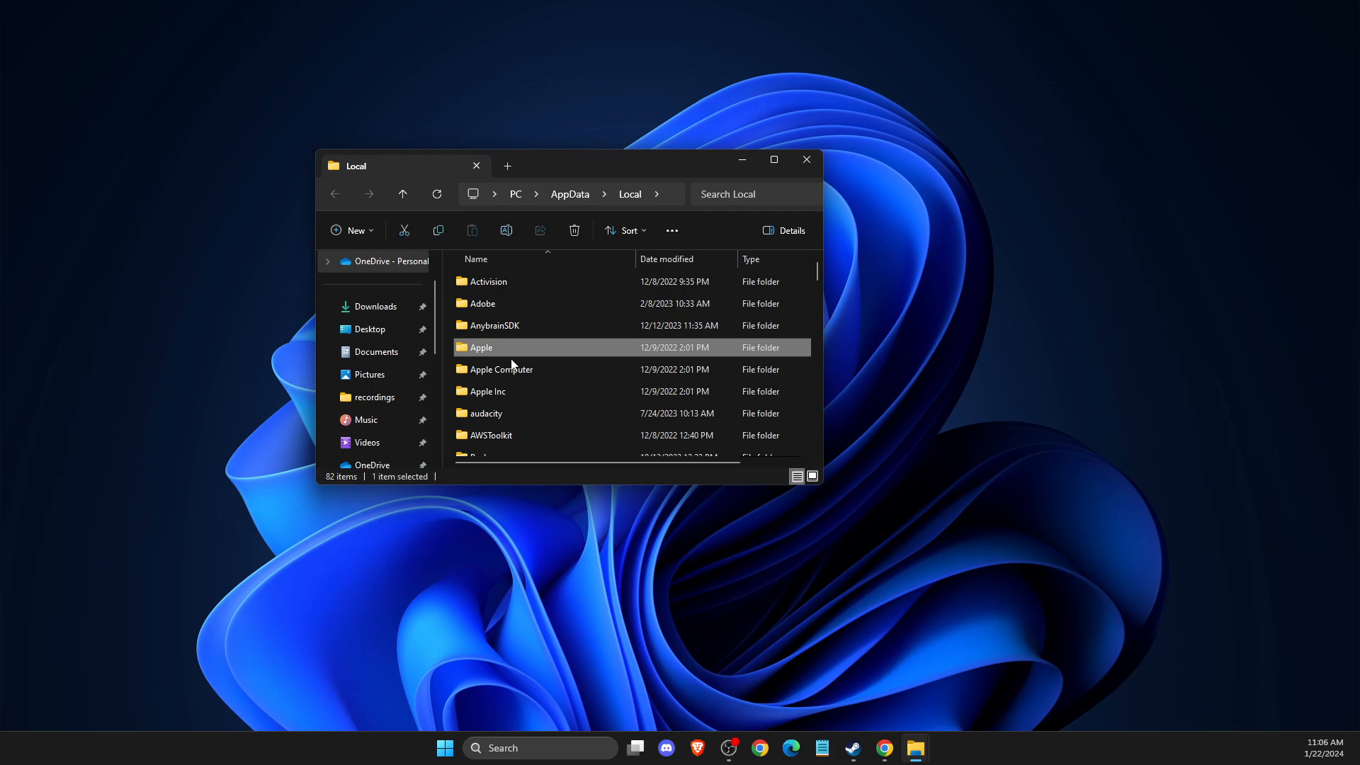
scroll(down, 3)
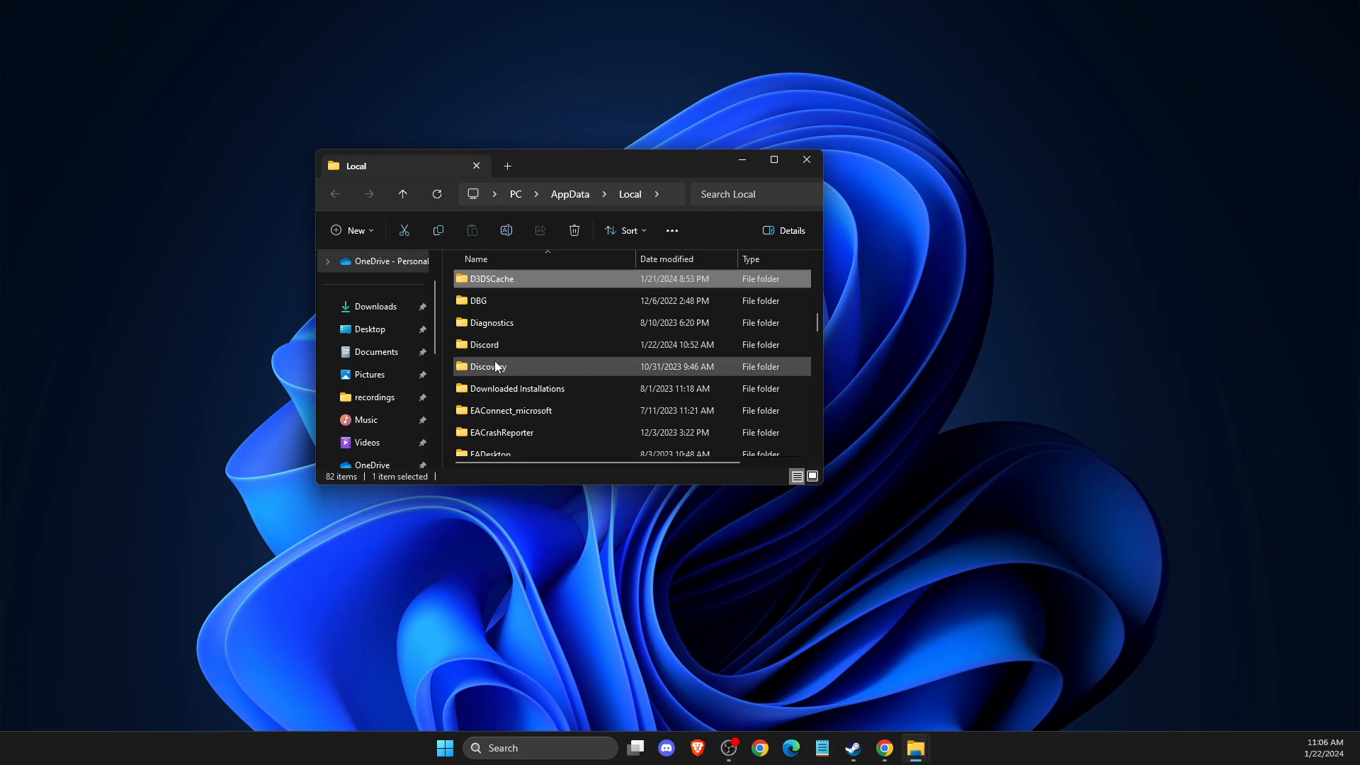
click(495, 366)
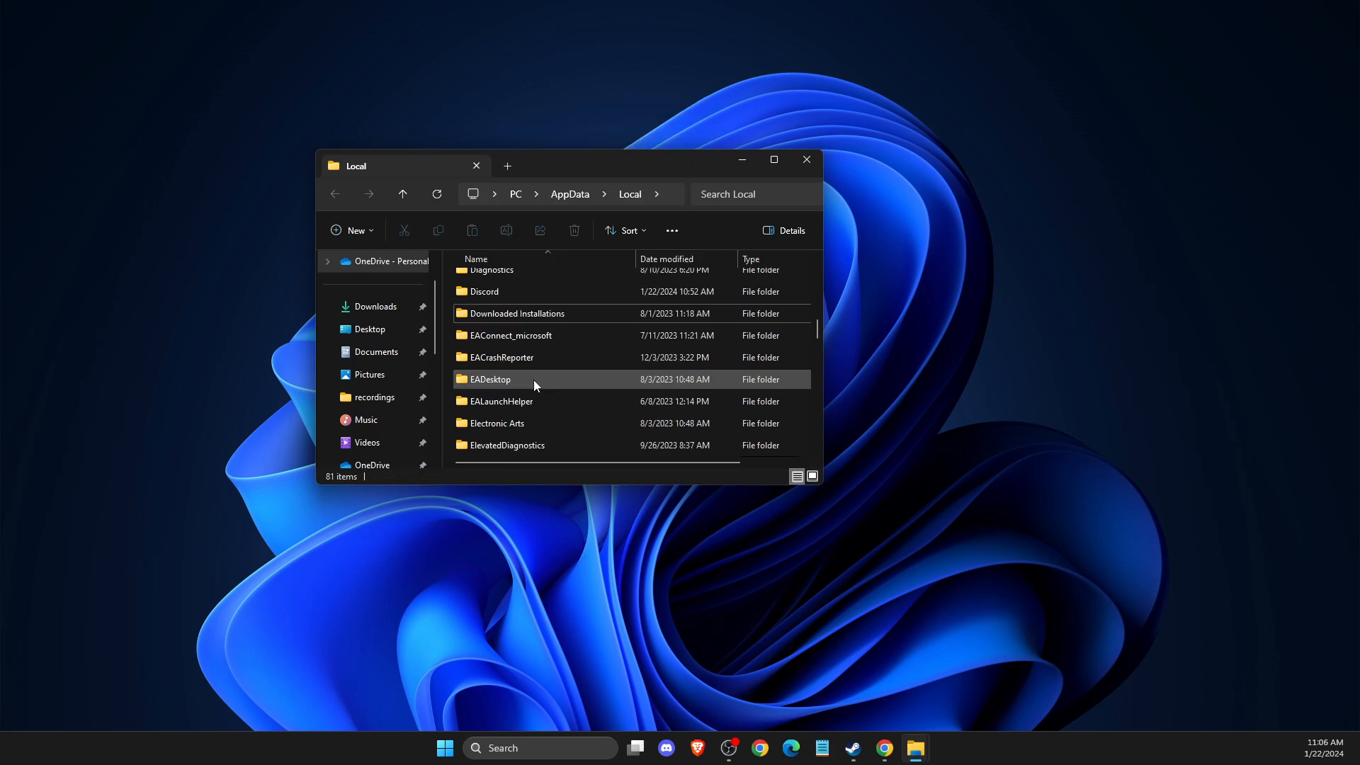
scroll(down, 3)
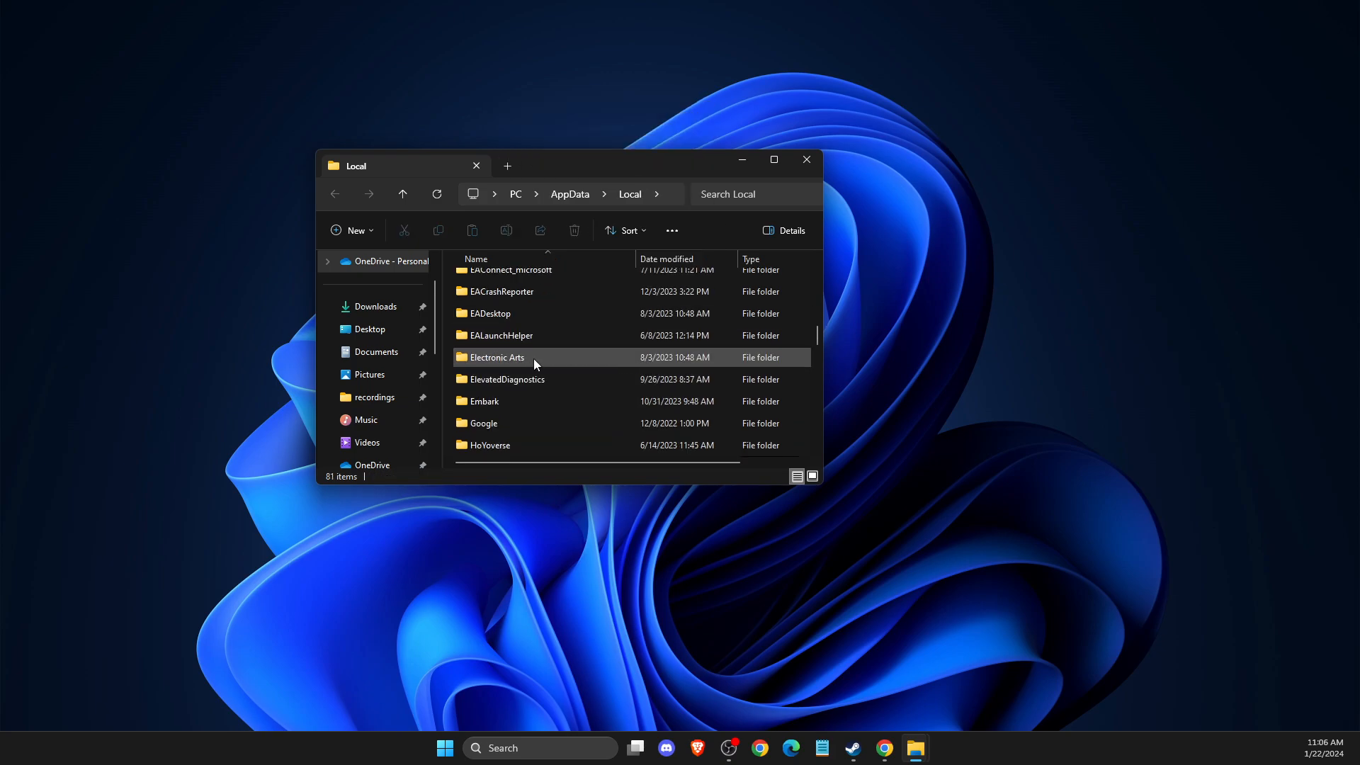
click(490, 323)
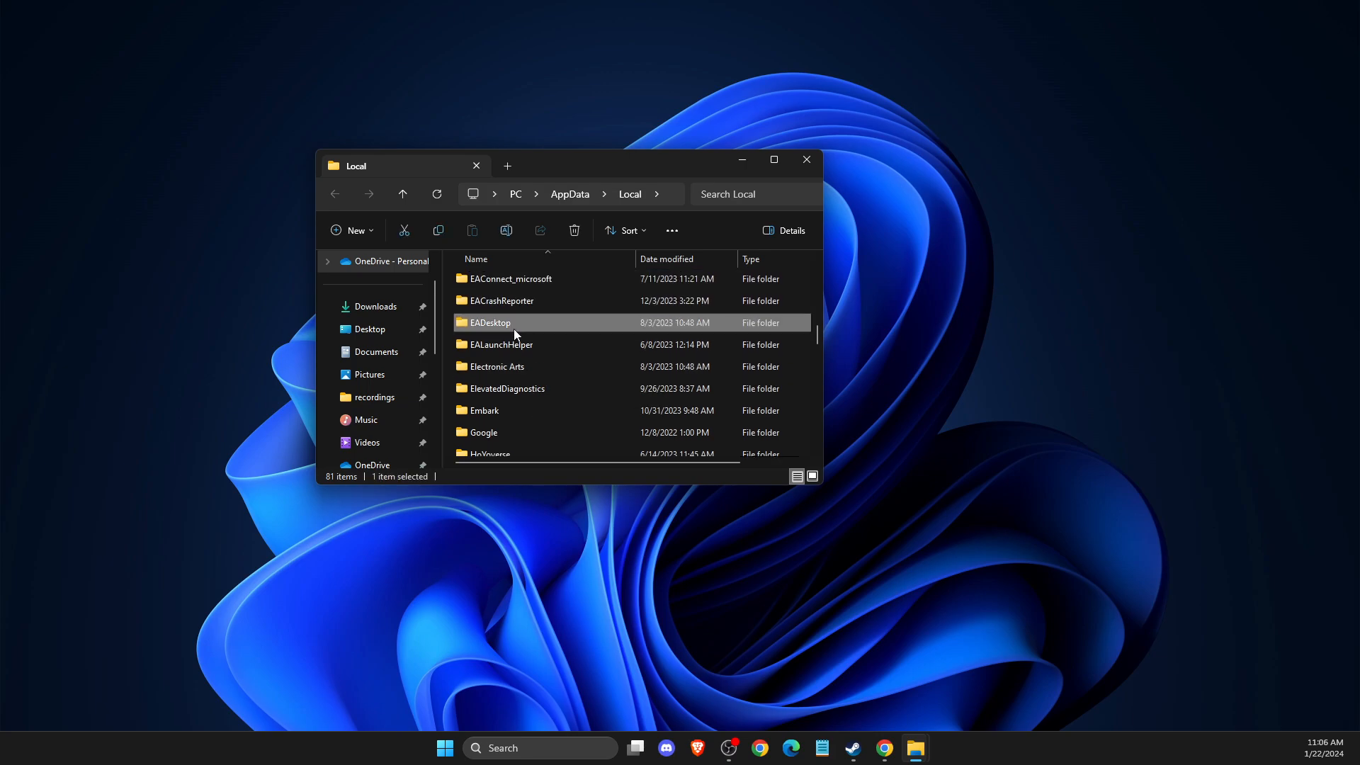
right_click(488, 322)
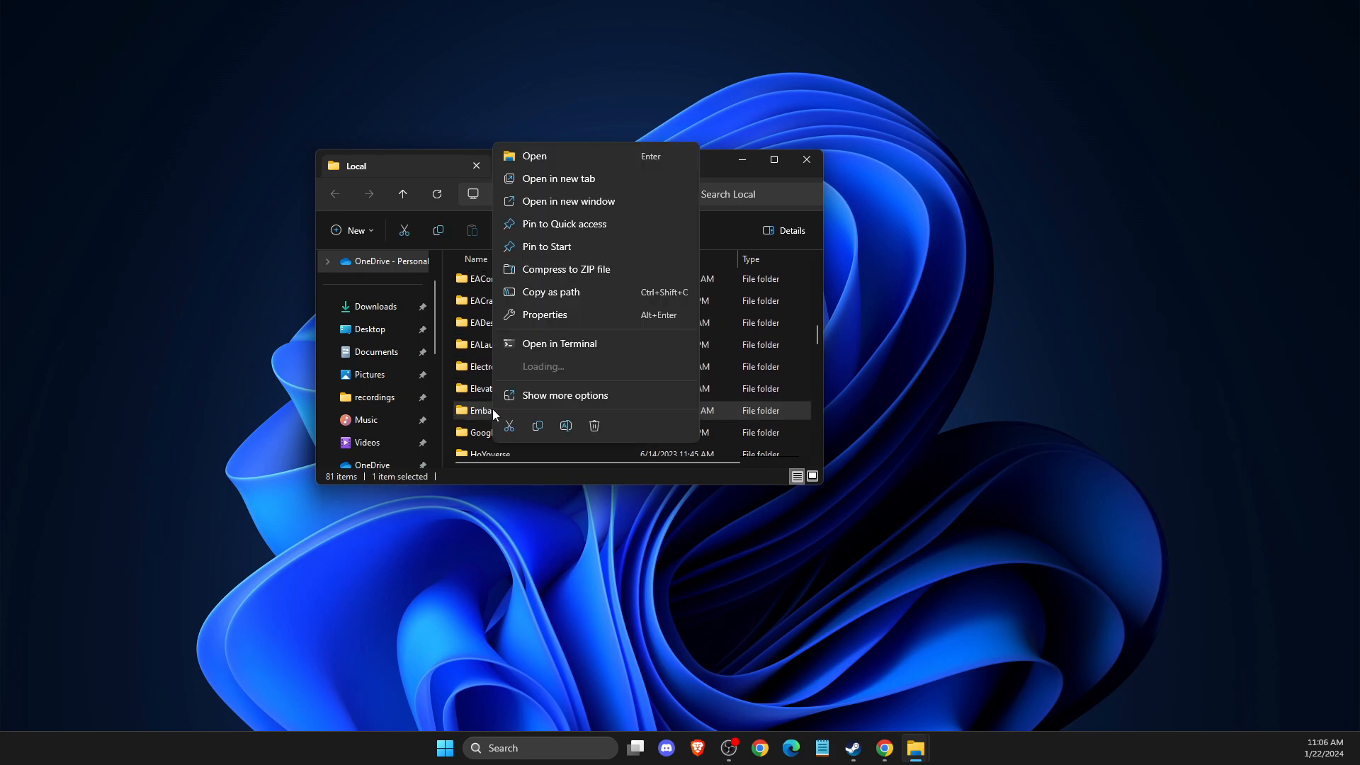
click(594, 425)
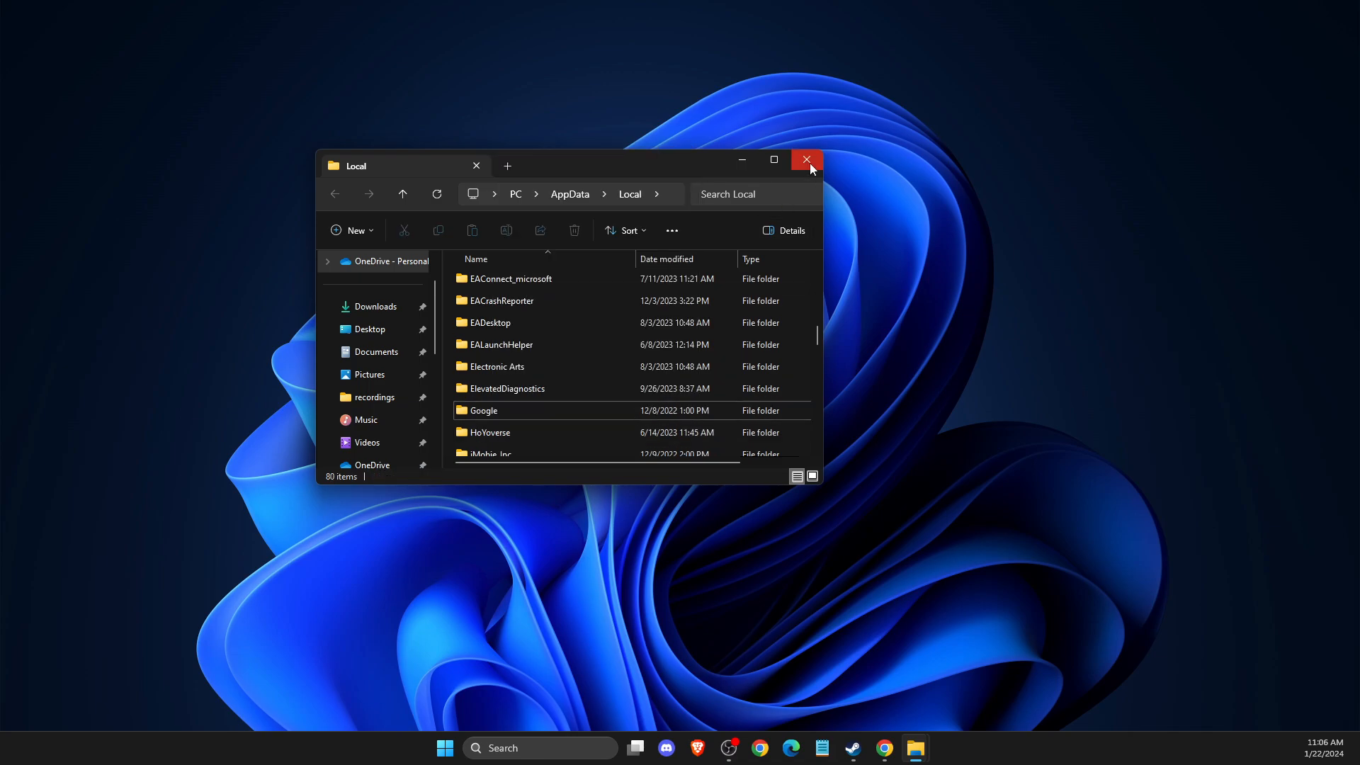
Close the AppData Local File Explorer window.
click(806, 161)
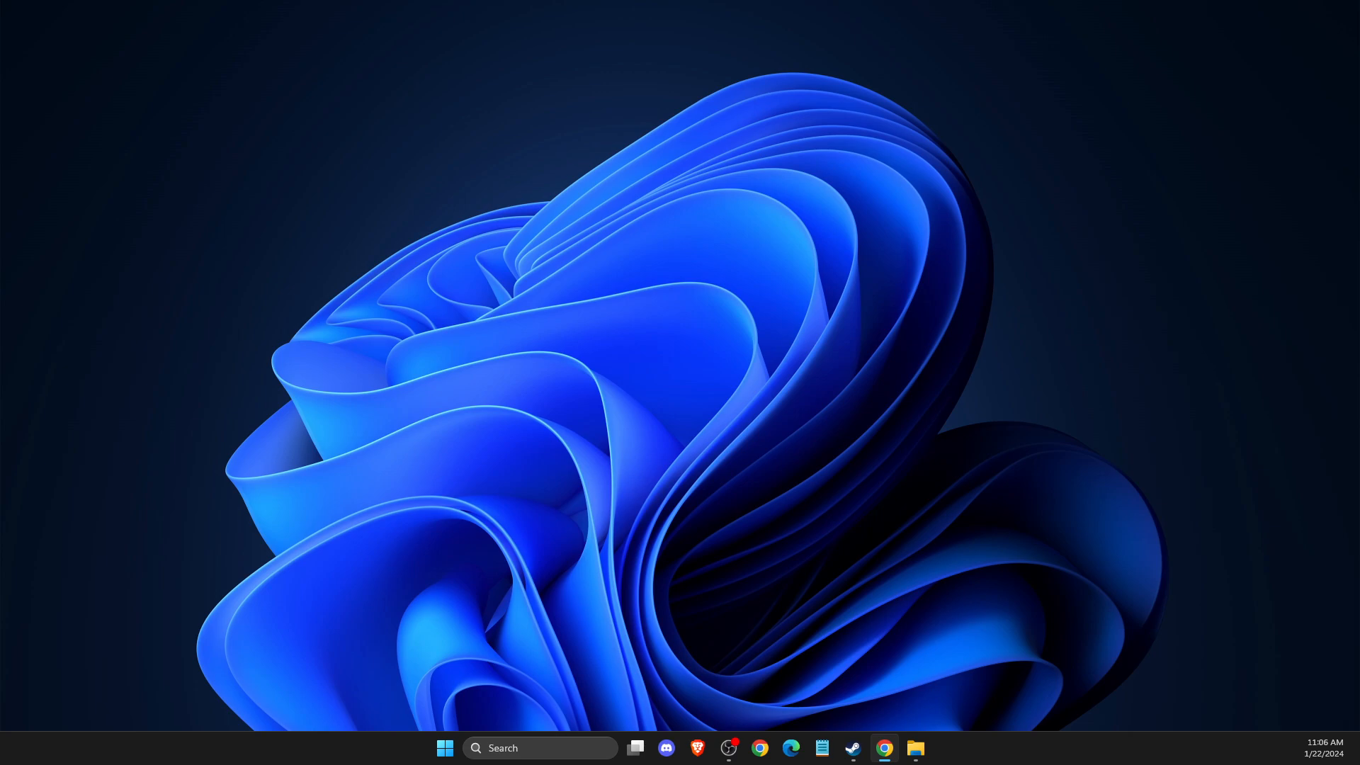
mouse_move(1133, 449)
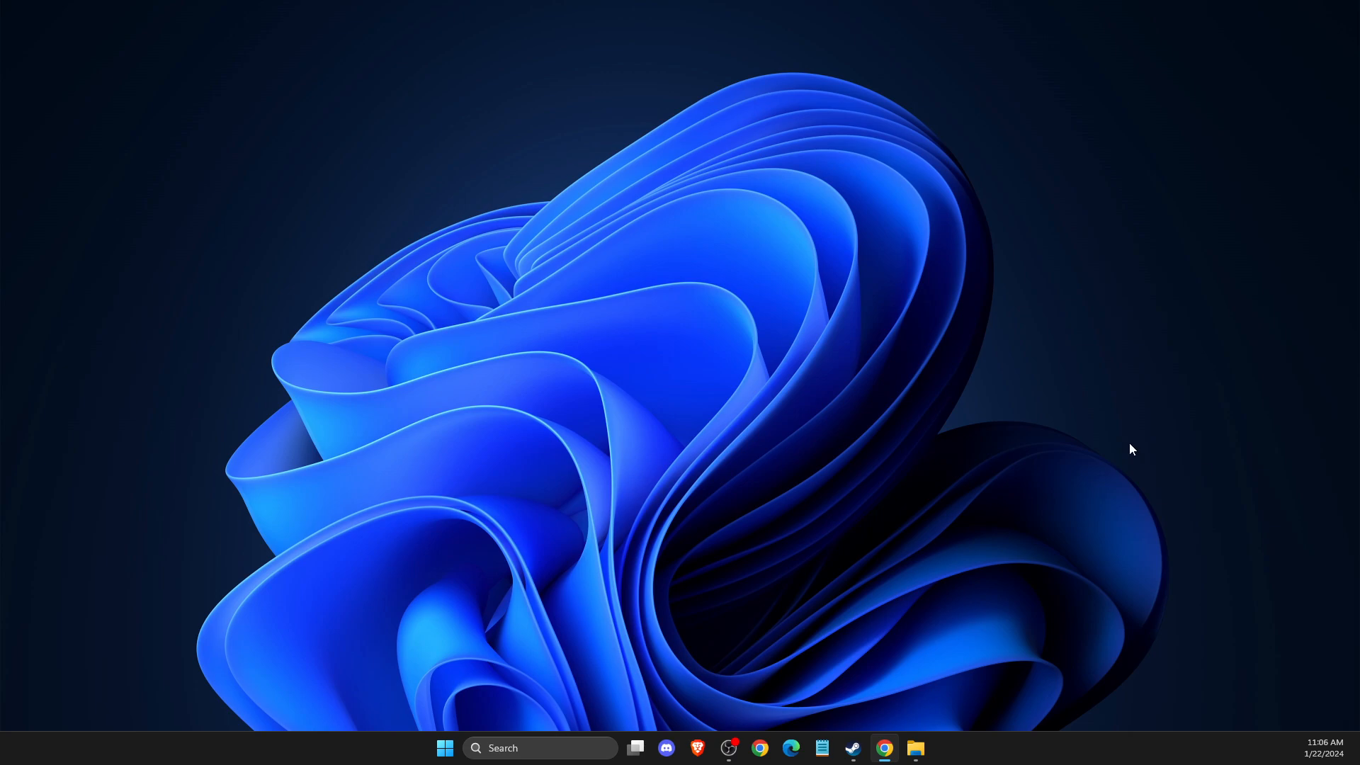
mouse_move(537, 748)
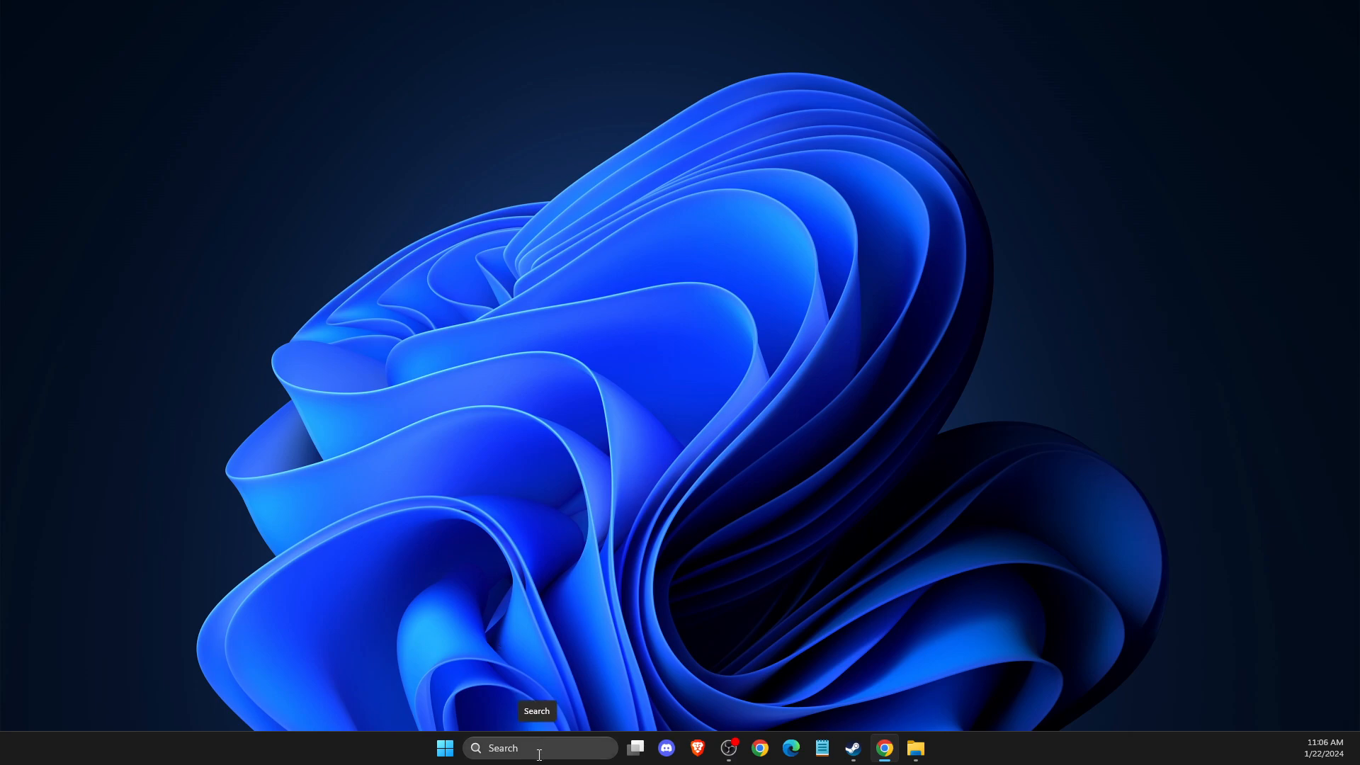
Search 'POWER' and run Windows PowerShell as administrator.
click(537, 748)
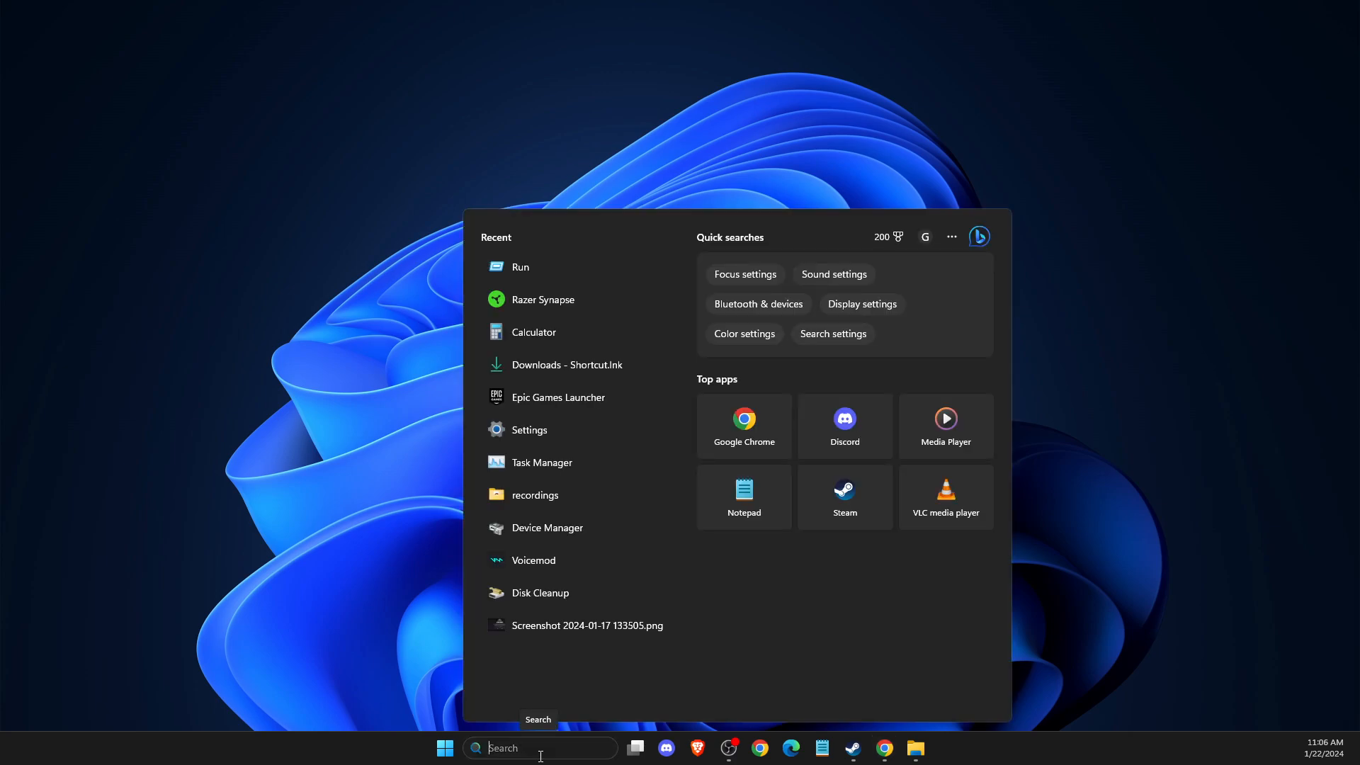
text(POWER)
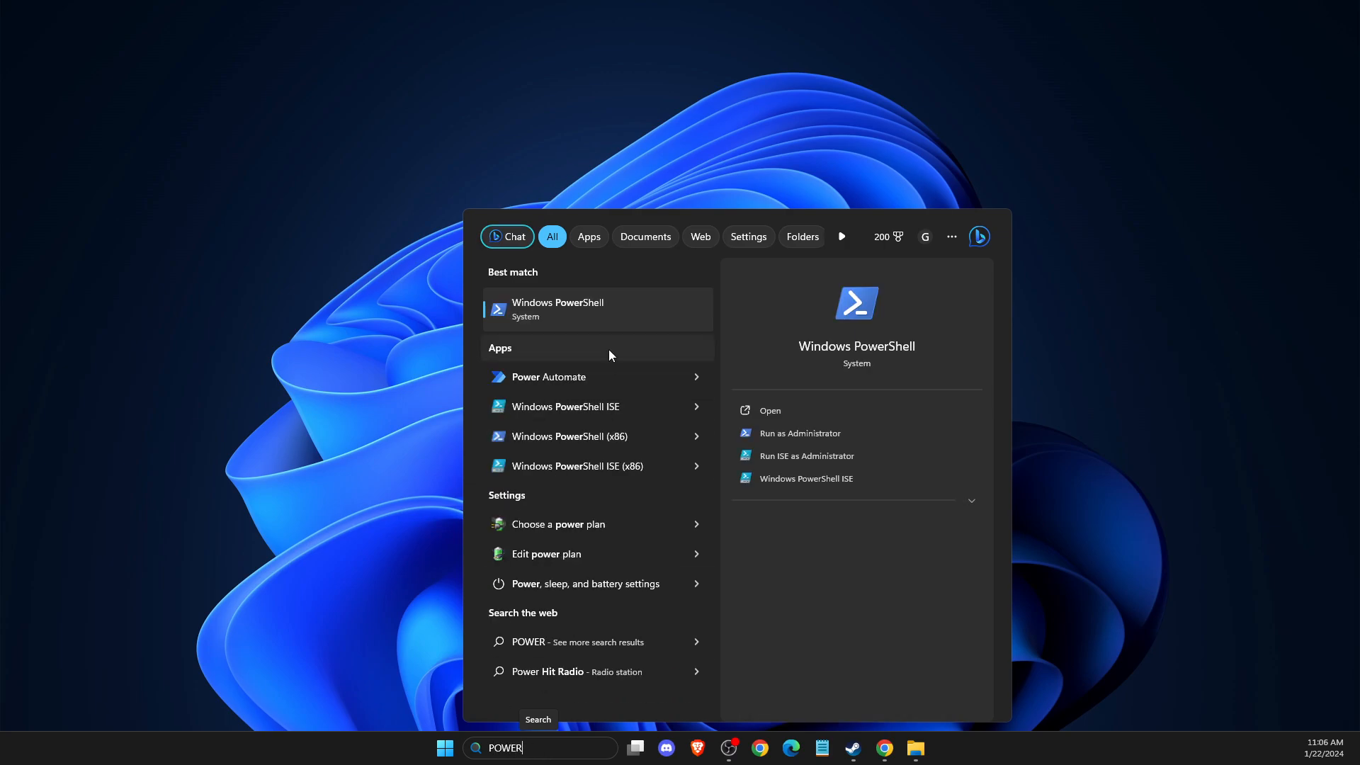
right_click(597, 309)
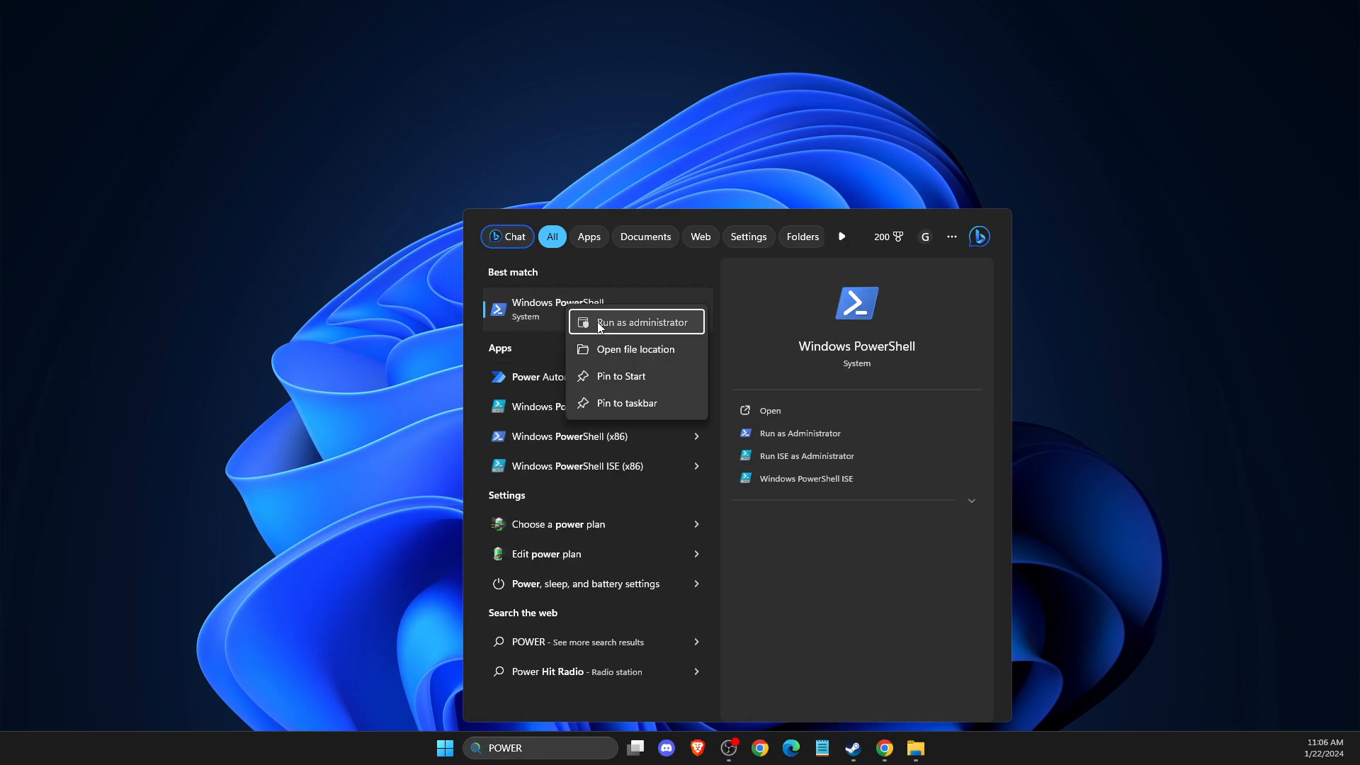
click(640, 321)
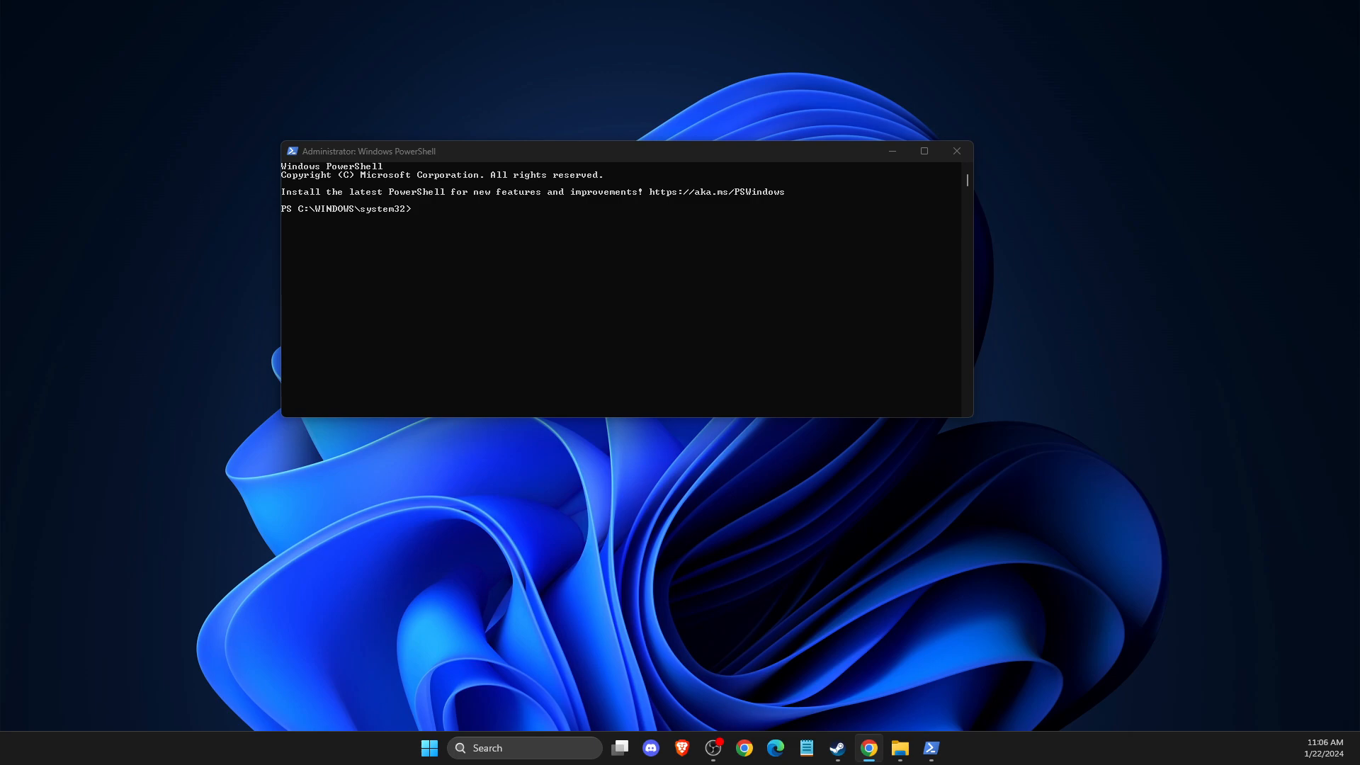
Run 'bcdedit /set dtrace OFF' in the admin PowerShell, then close the console.
click(437, 216)
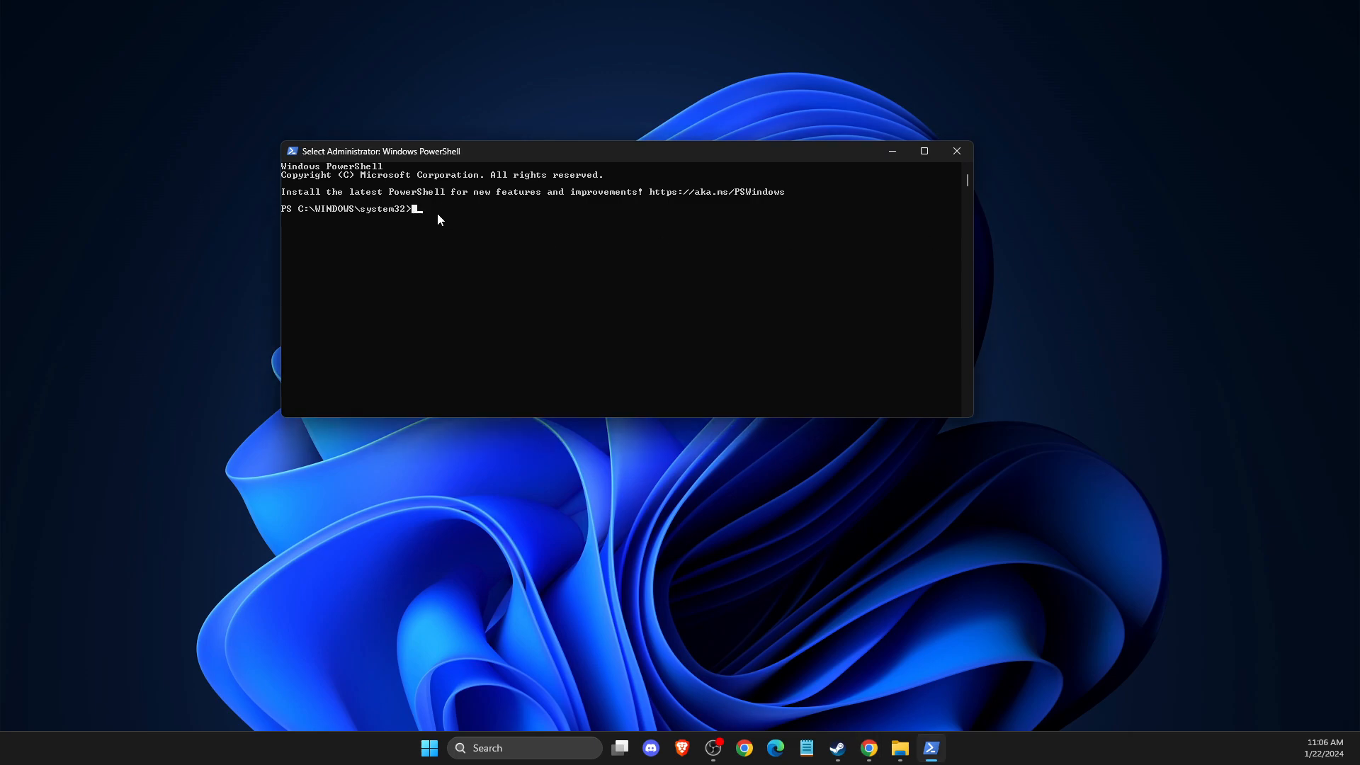
text(bcdedit /set dtrace OFF)
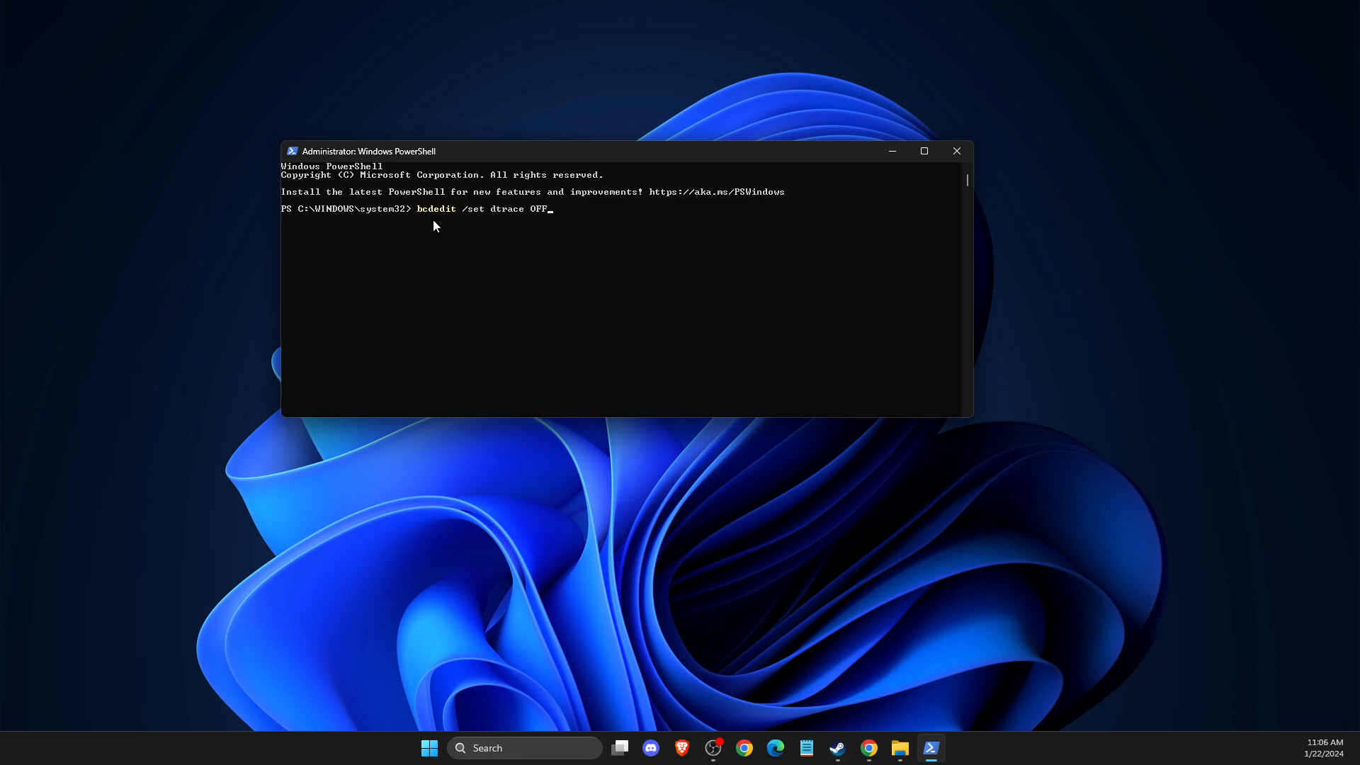
mouse_move(482, 217)
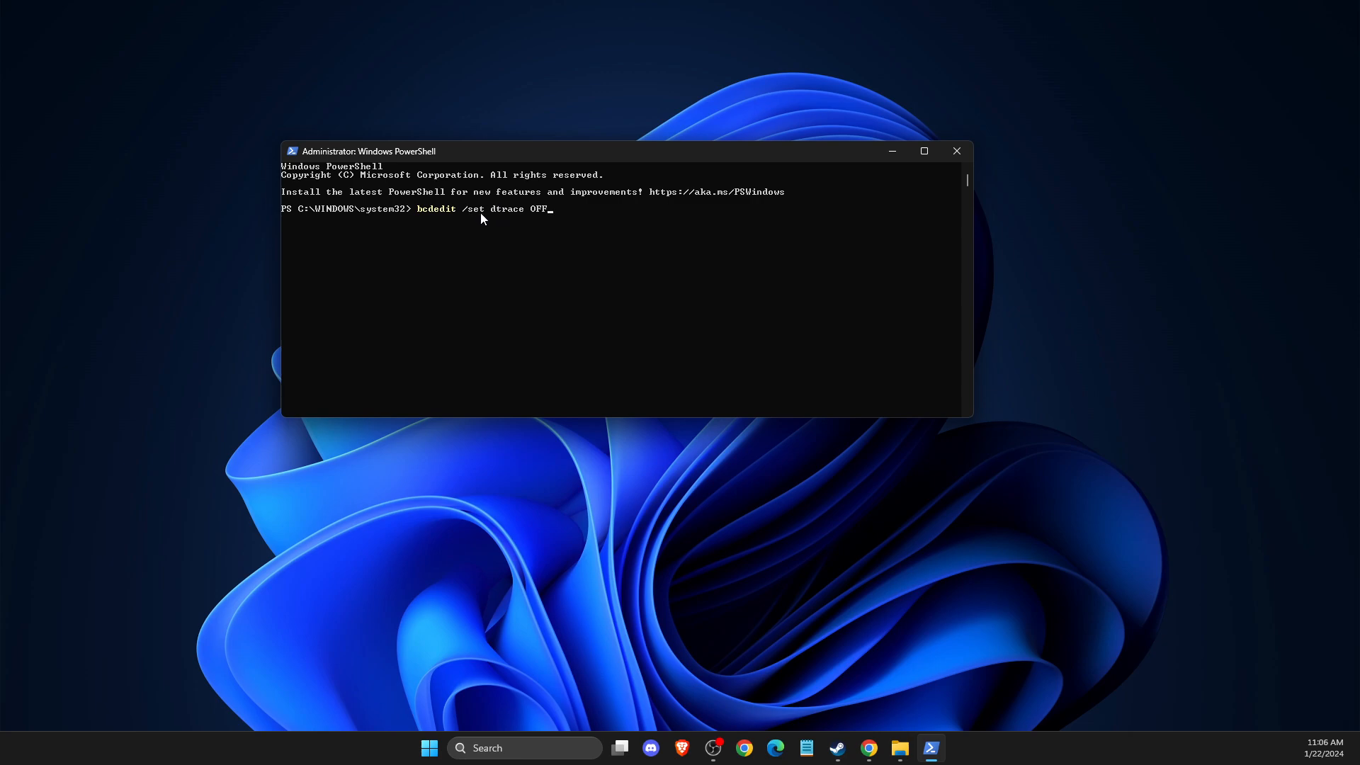
key(Return)
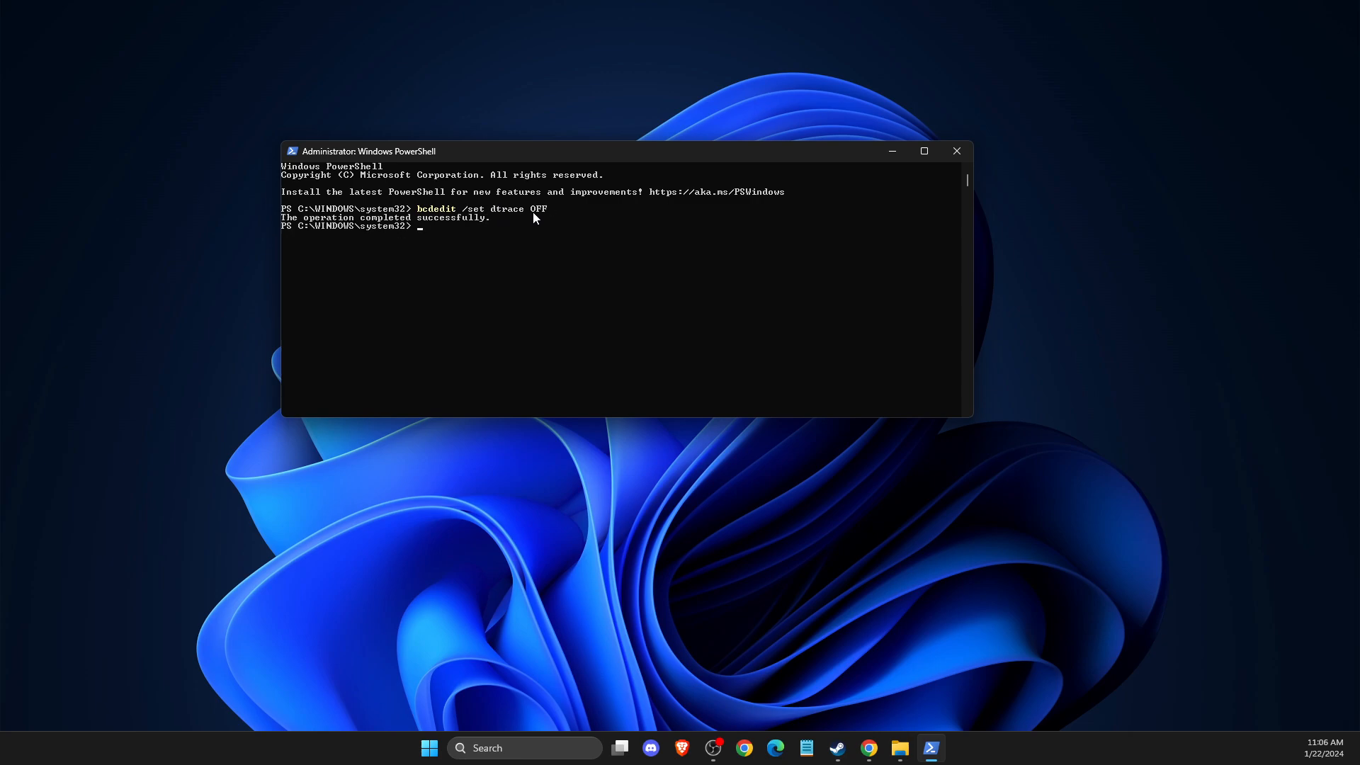
mouse_move(772, 248)
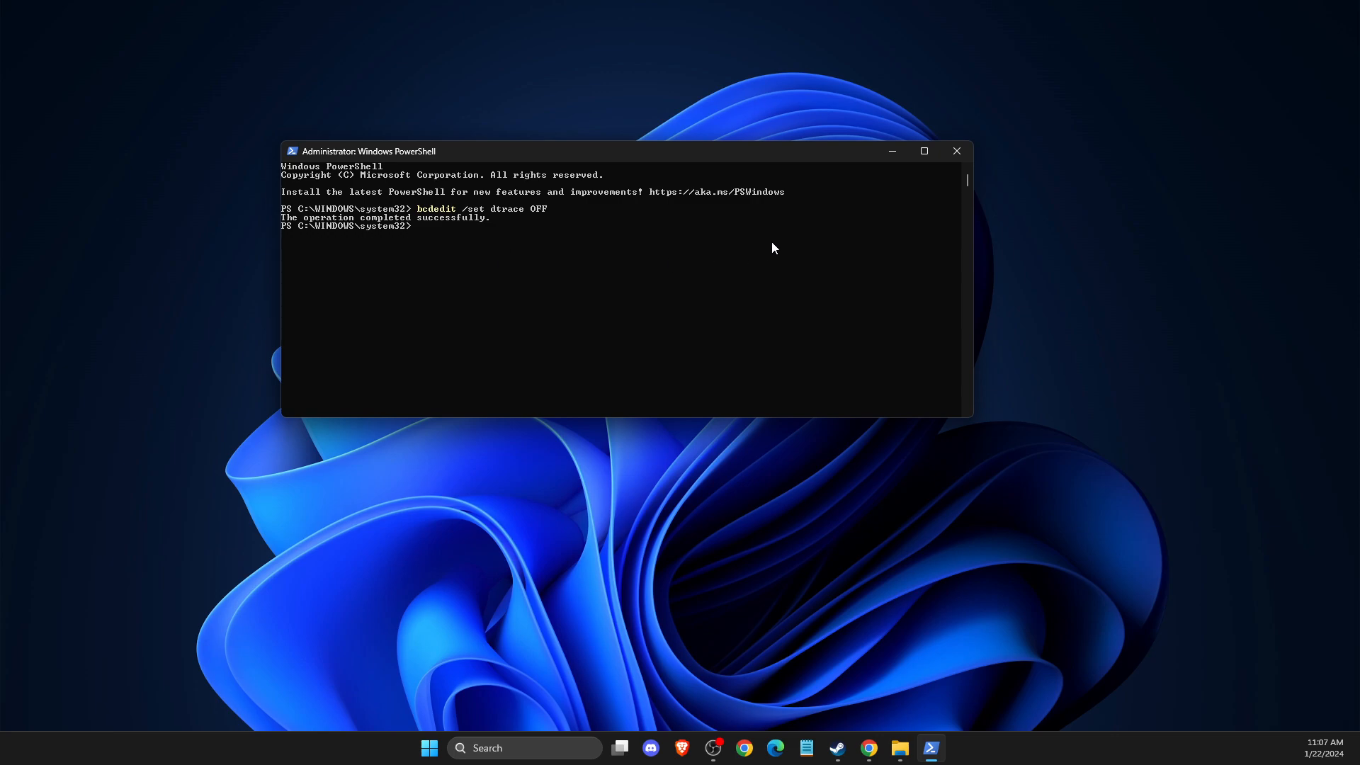
mouse_move(924, 151)
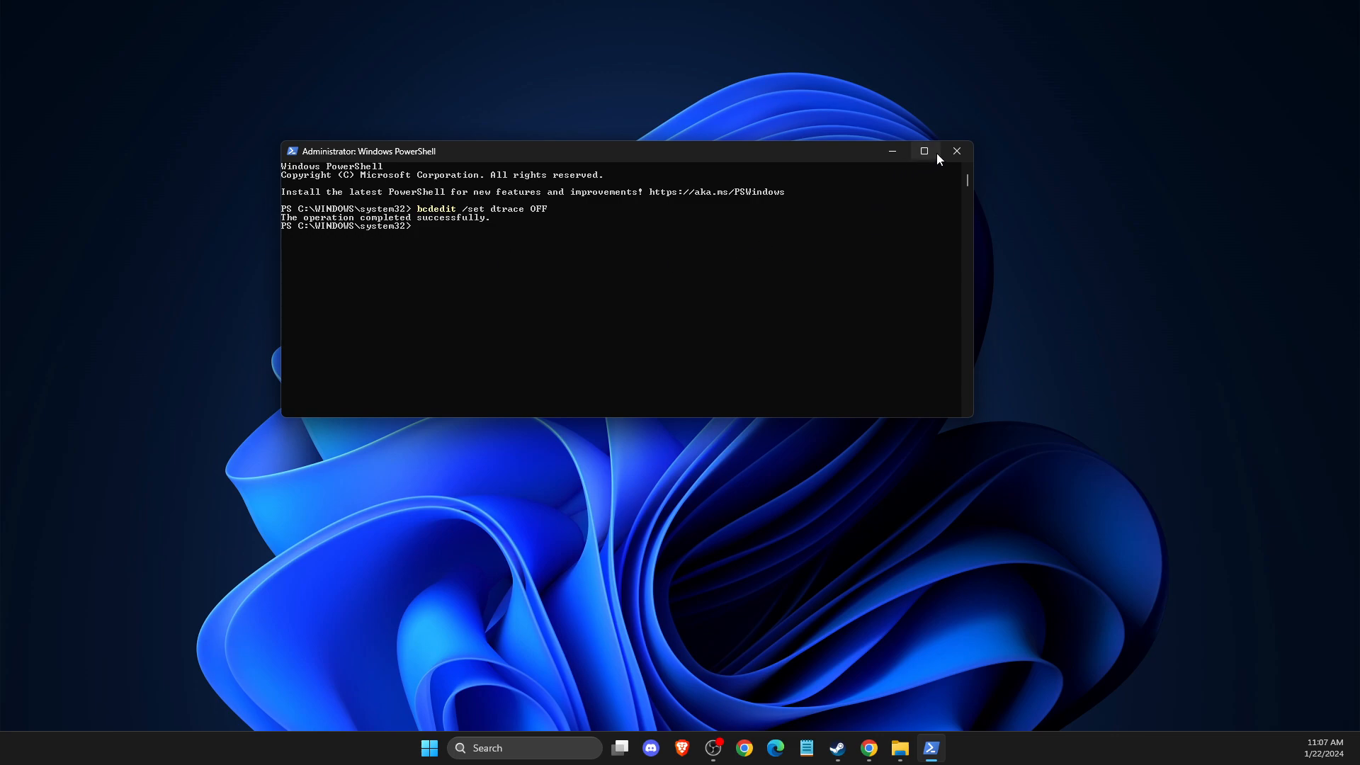
mouse_move(957, 151)
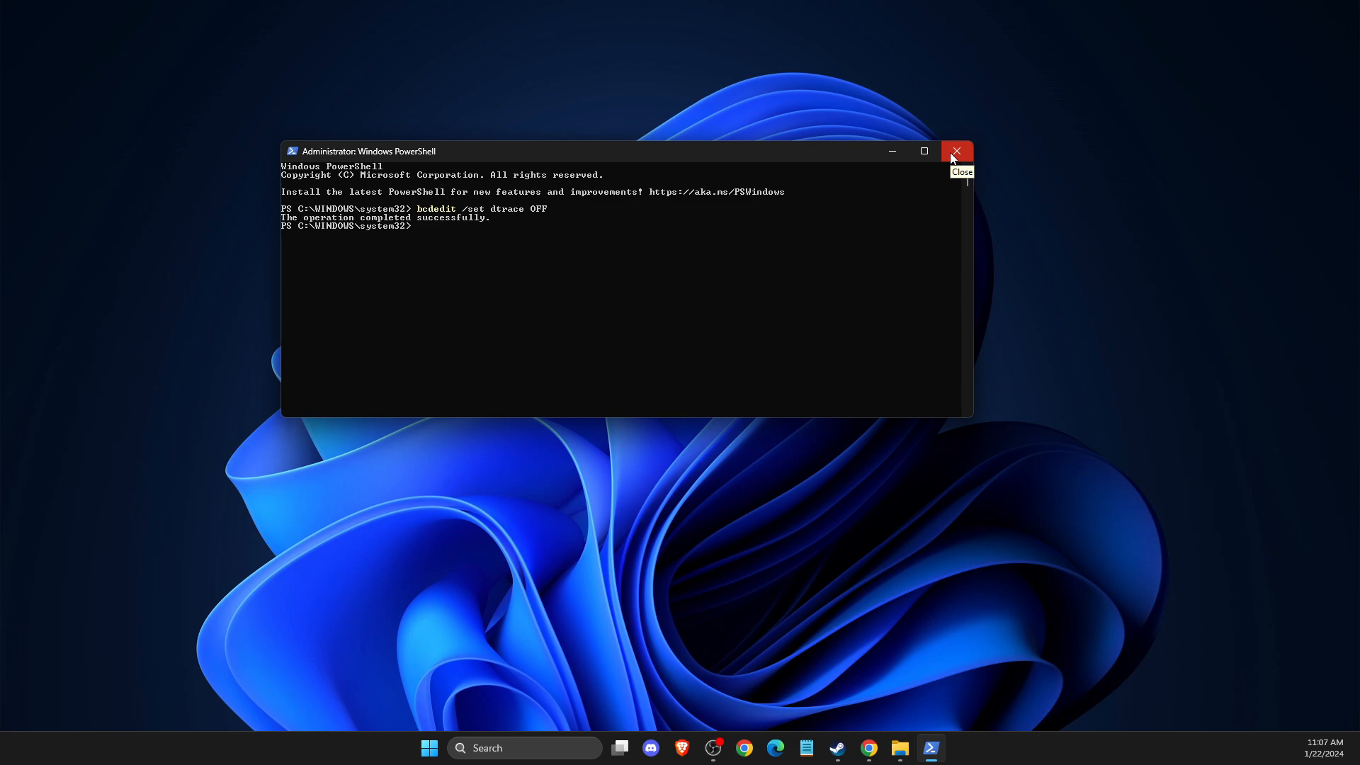
click(958, 151)
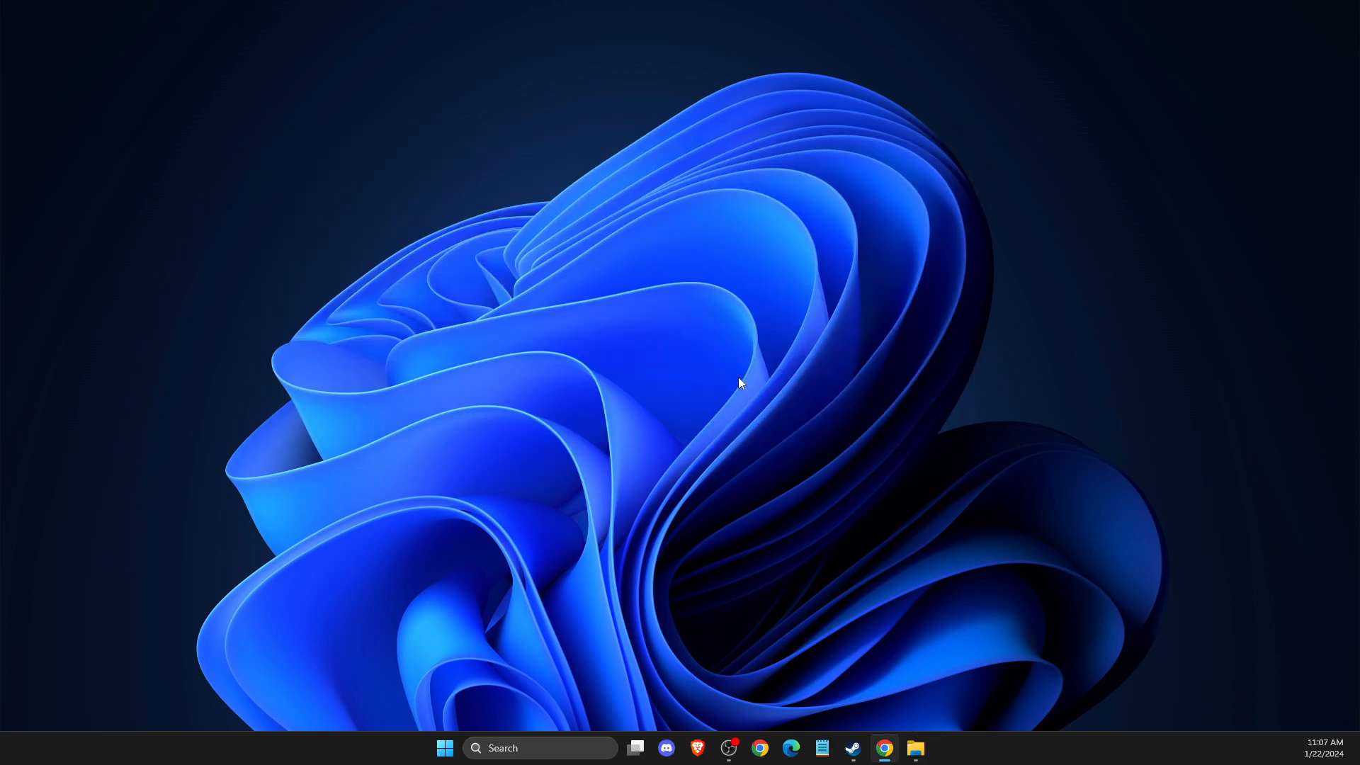
mouse_move(924, 379)
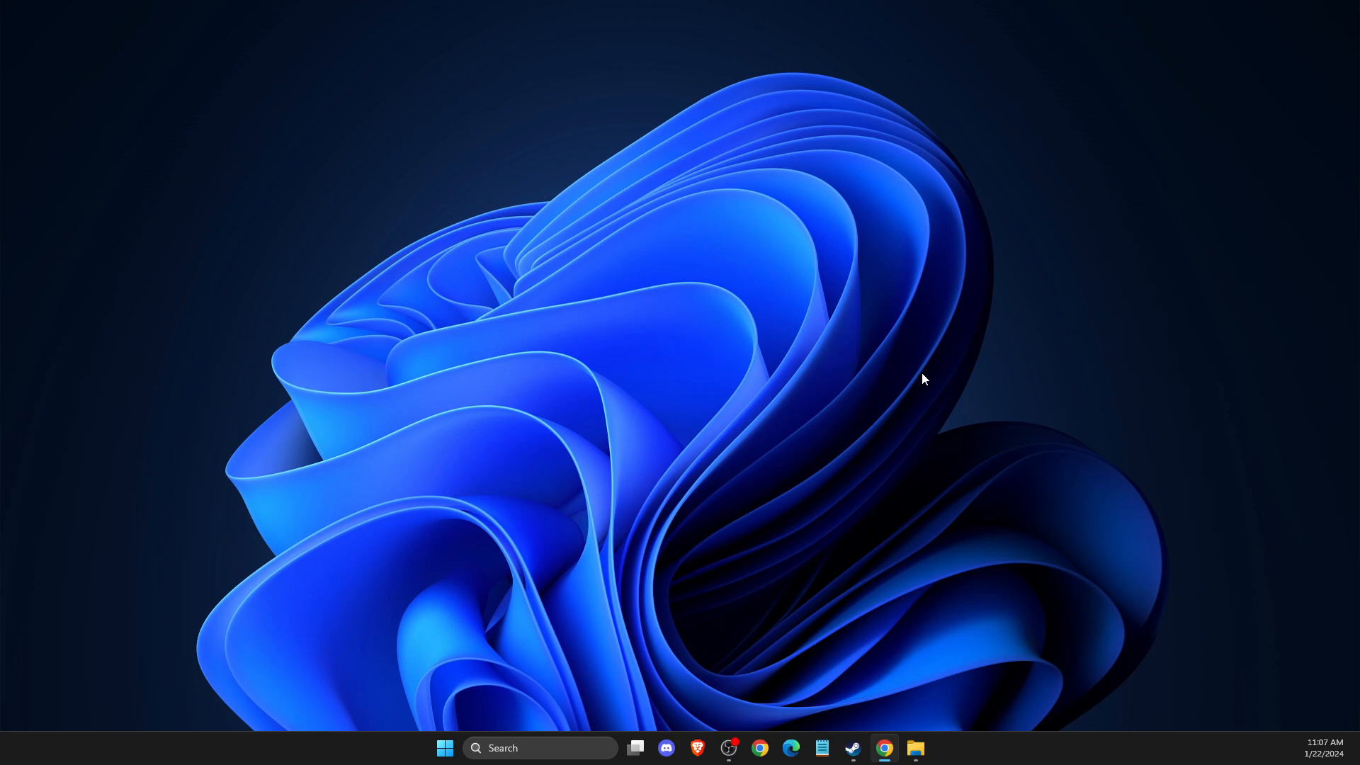
mouse_move(933, 455)
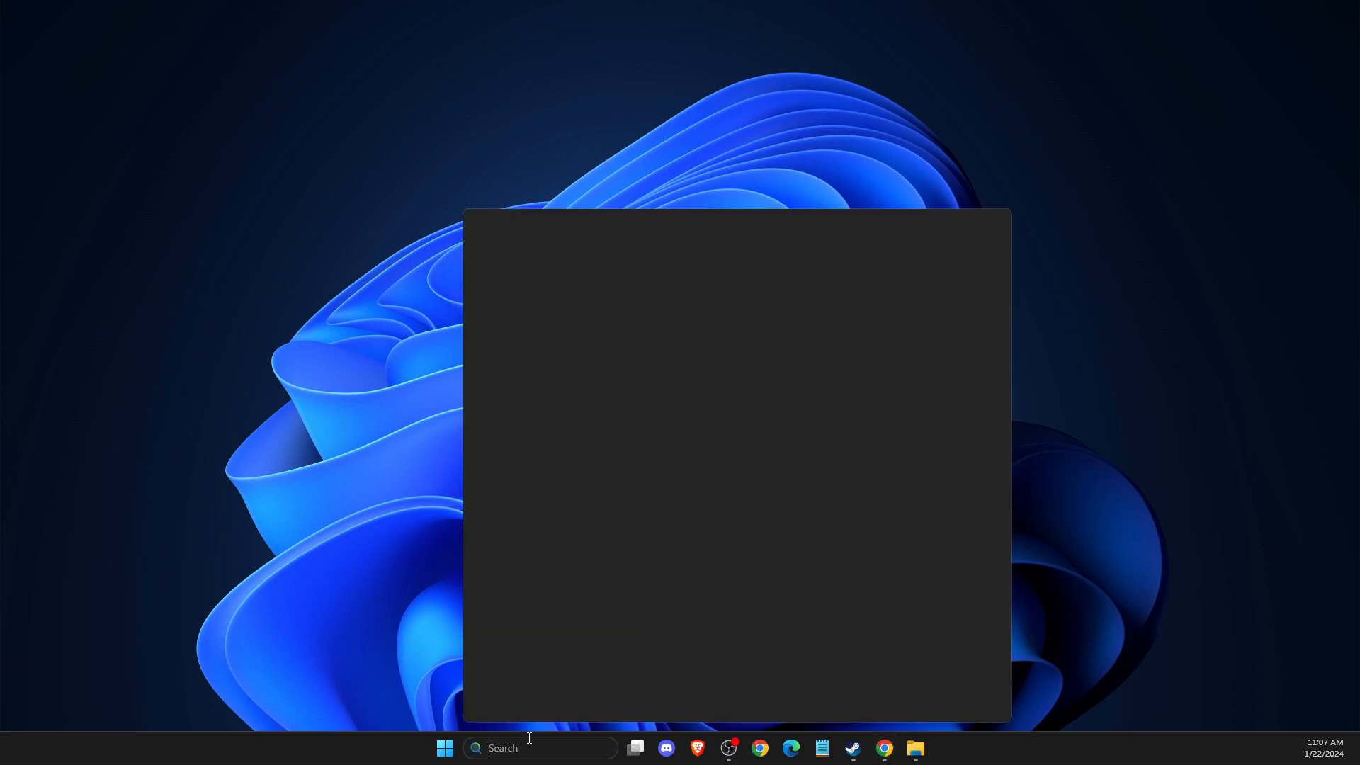
Search for 'Task Manager' to launch it.
text(Task Manager)
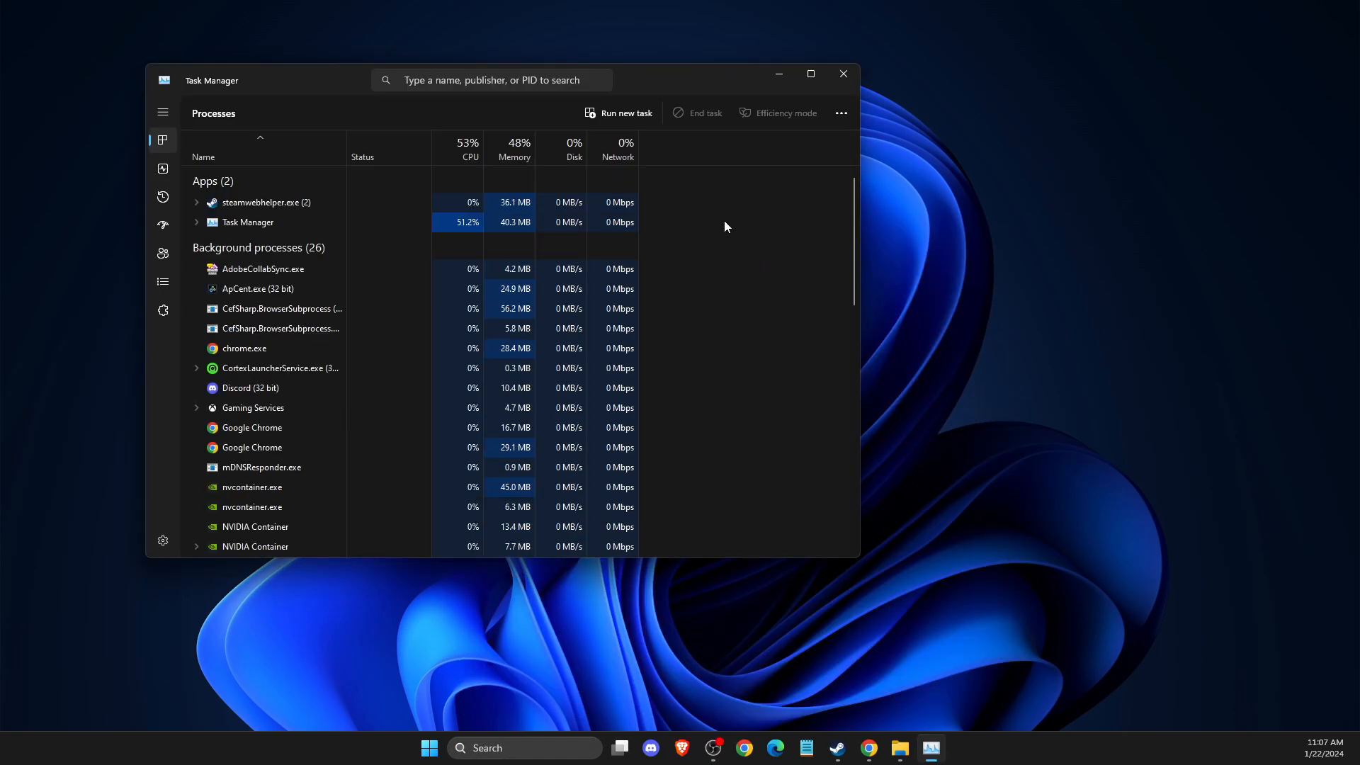
End the GameManagerService task twice after it restarts, then close Task Manager.
text(DI)
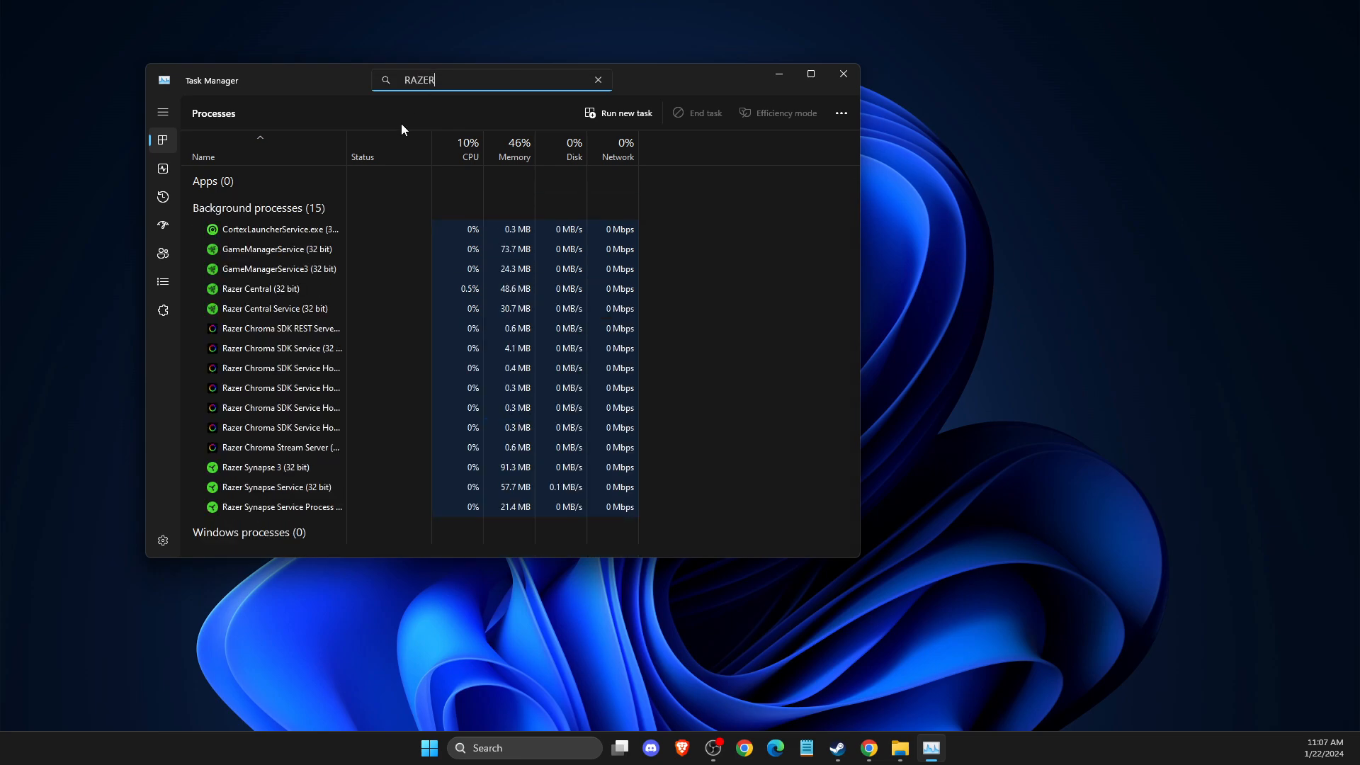
mouse_move(515, 79)
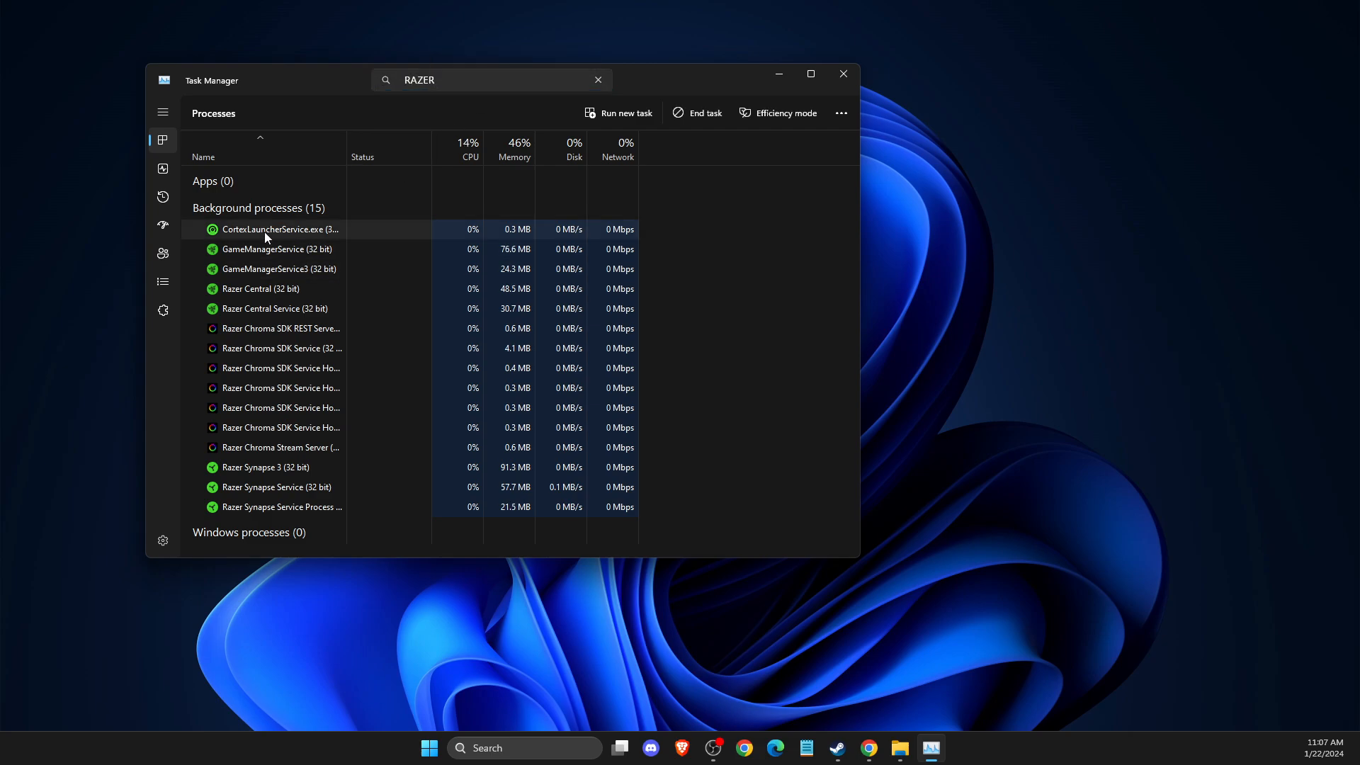
right_click(270, 229)
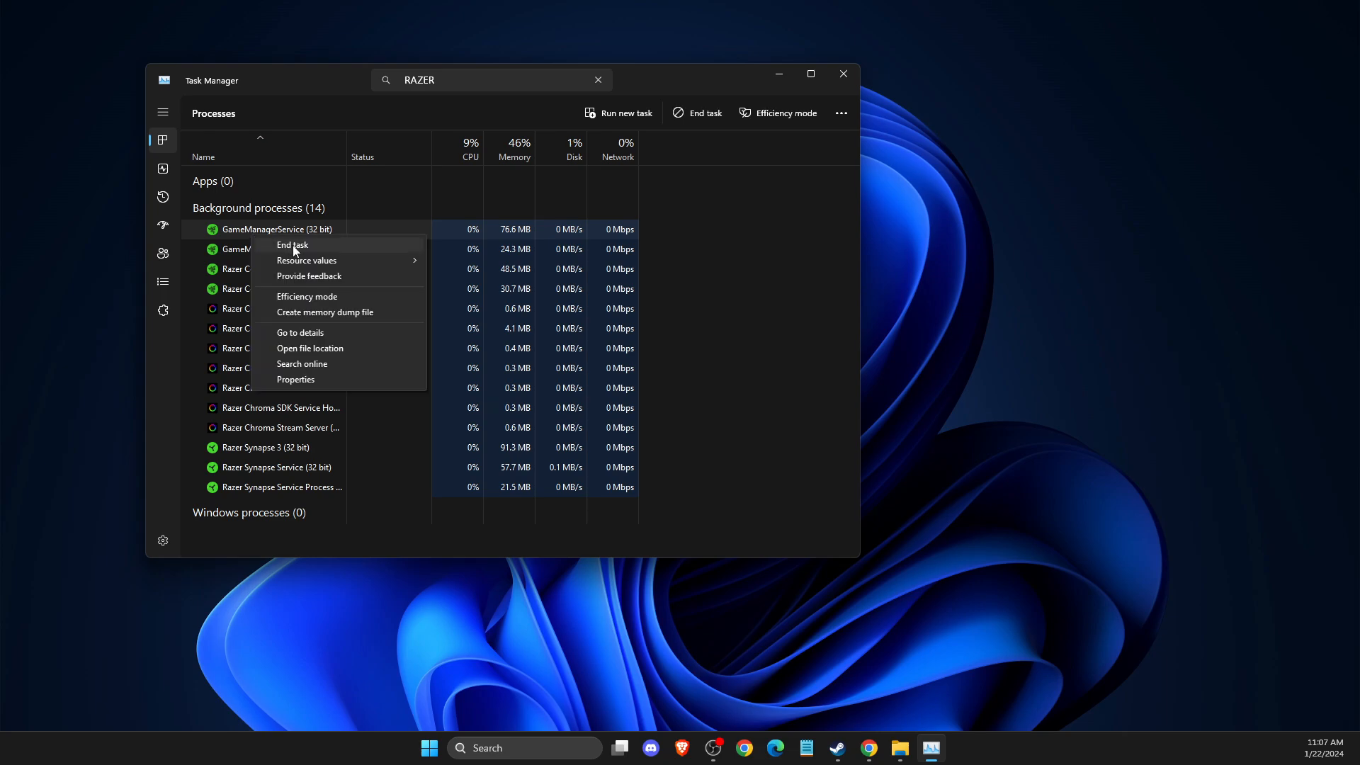
click(291, 245)
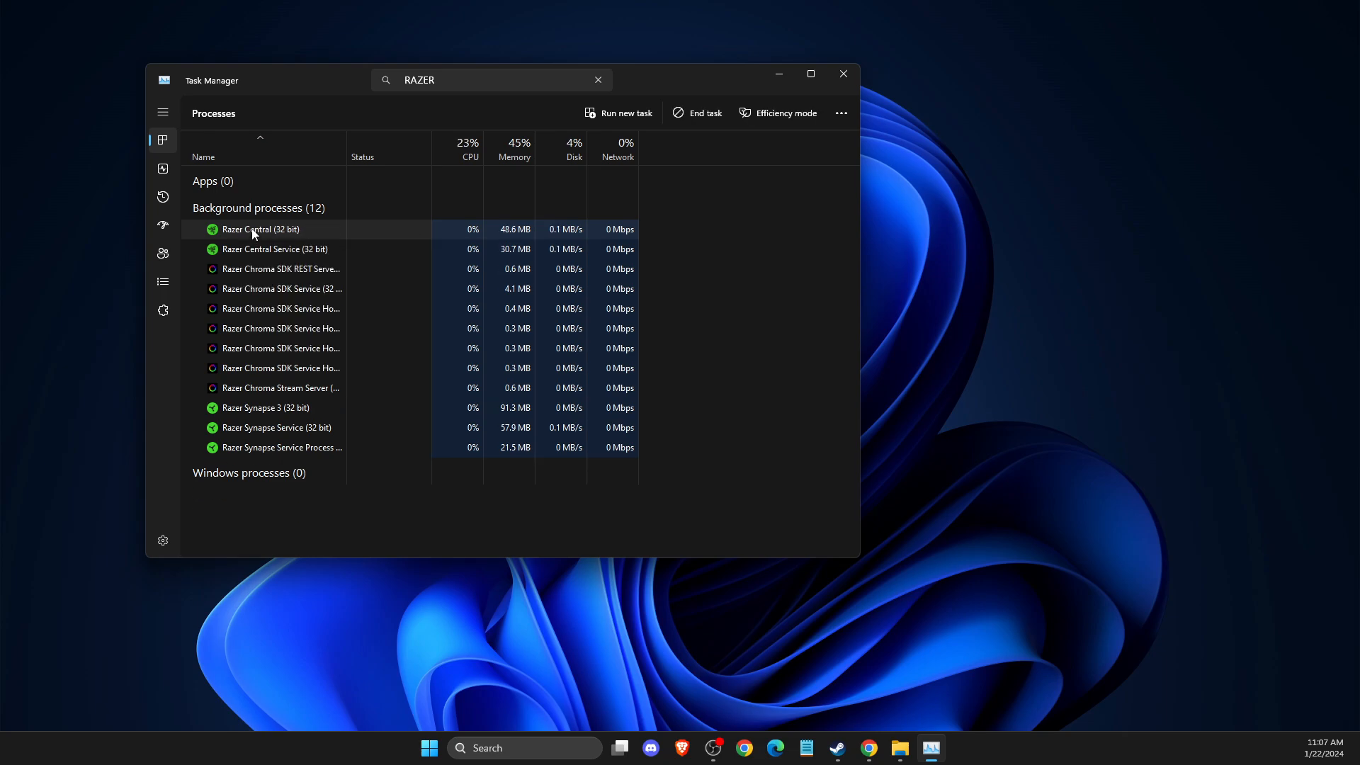
right_click(260, 229)
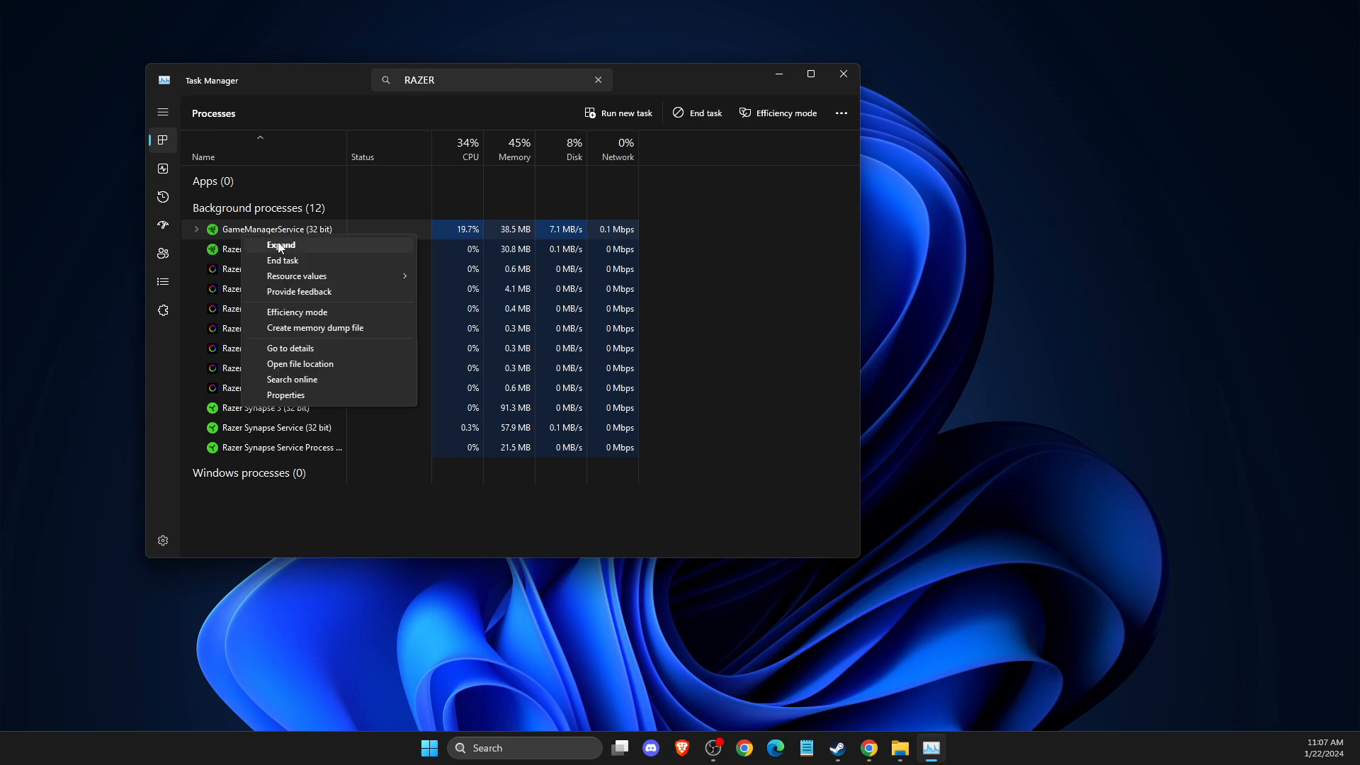
click(282, 244)
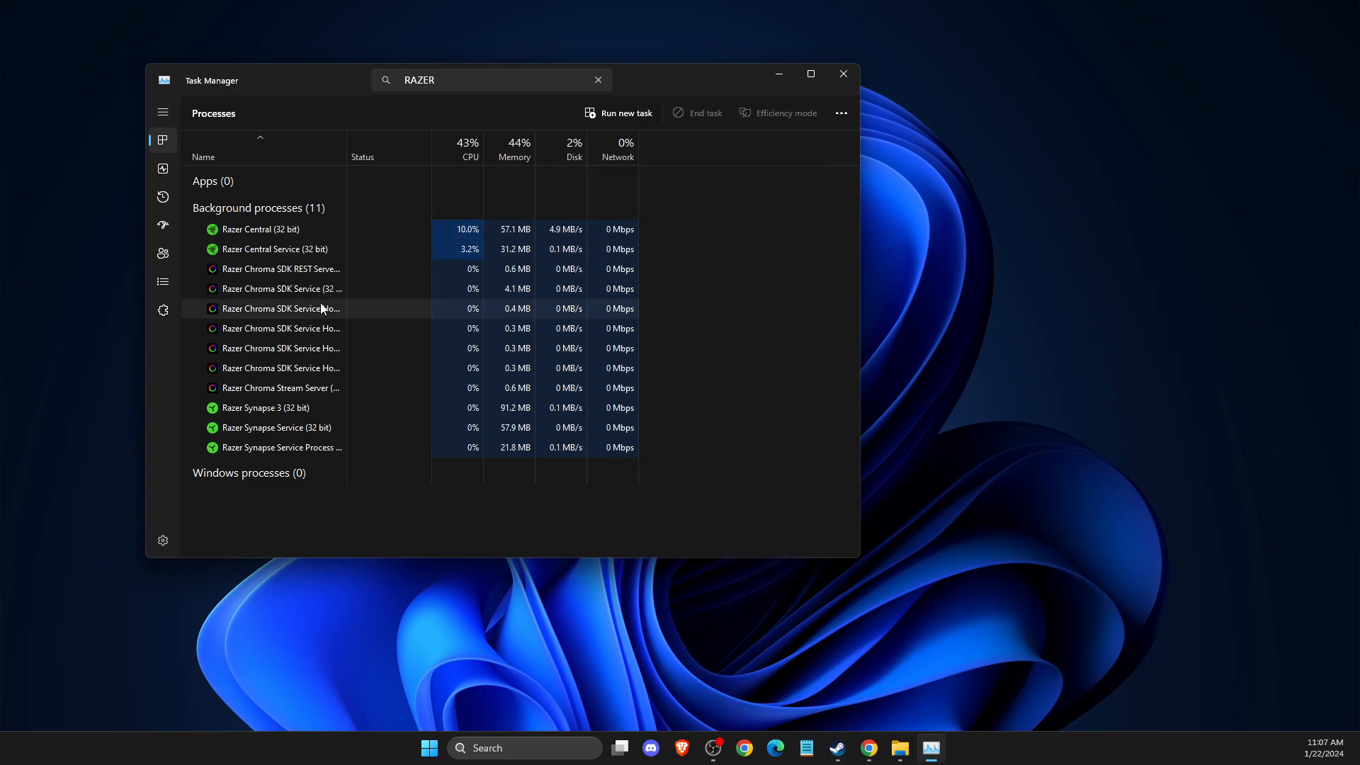
click(841, 72)
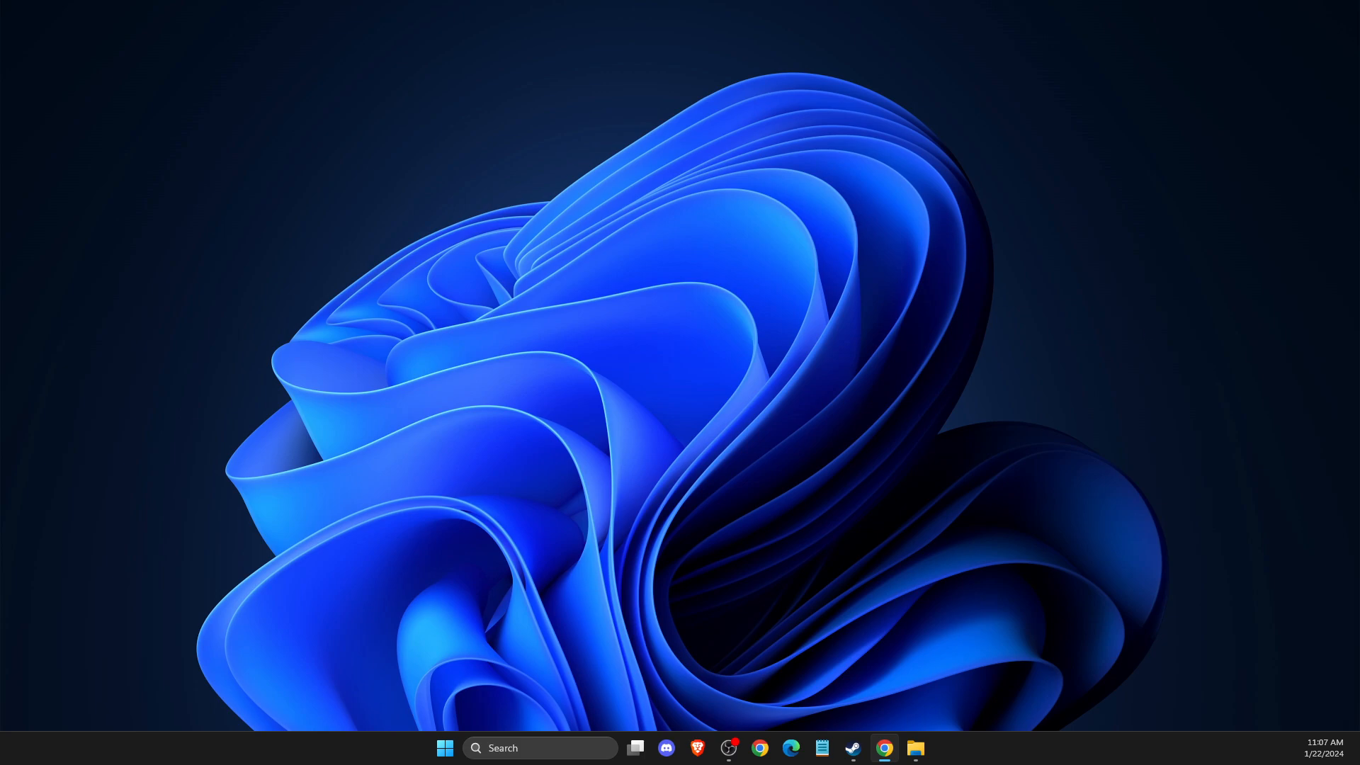
mouse_move(1168, 458)
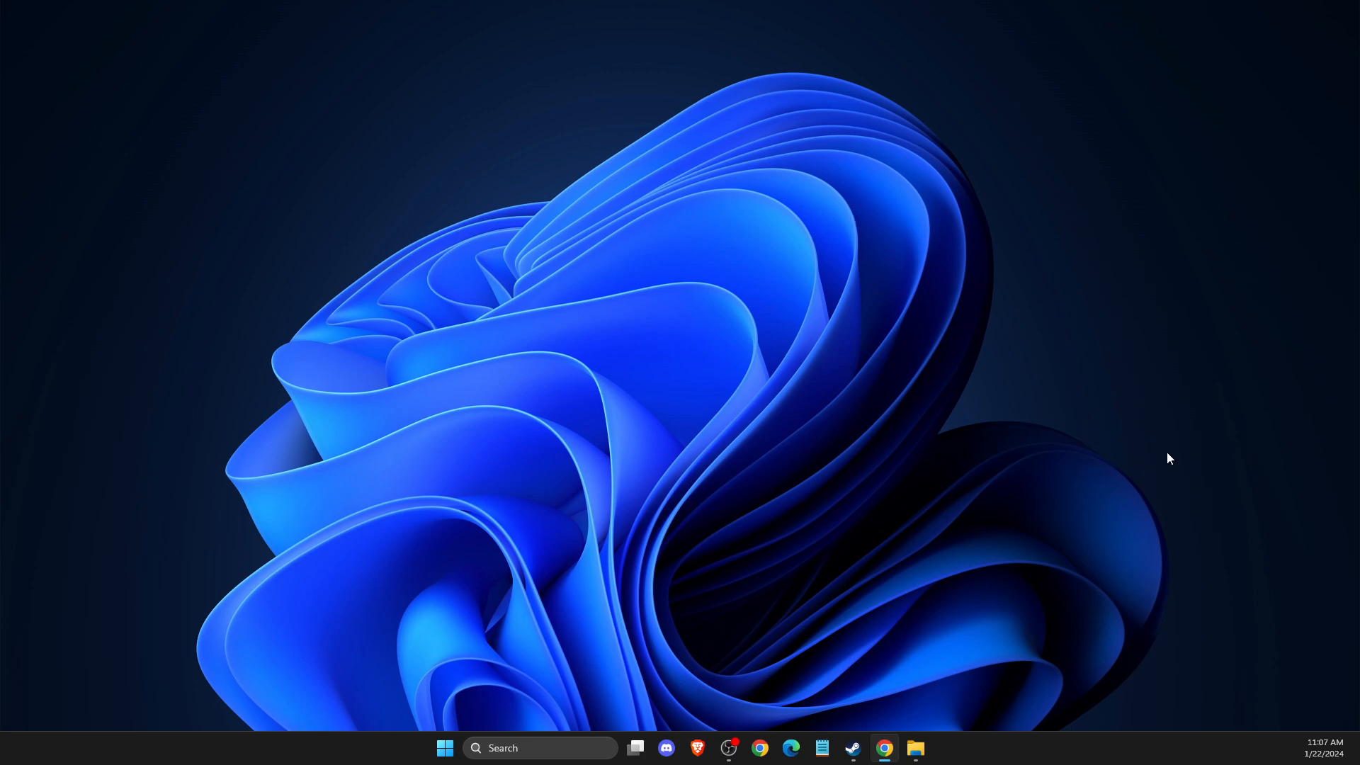
mouse_move(851, 748)
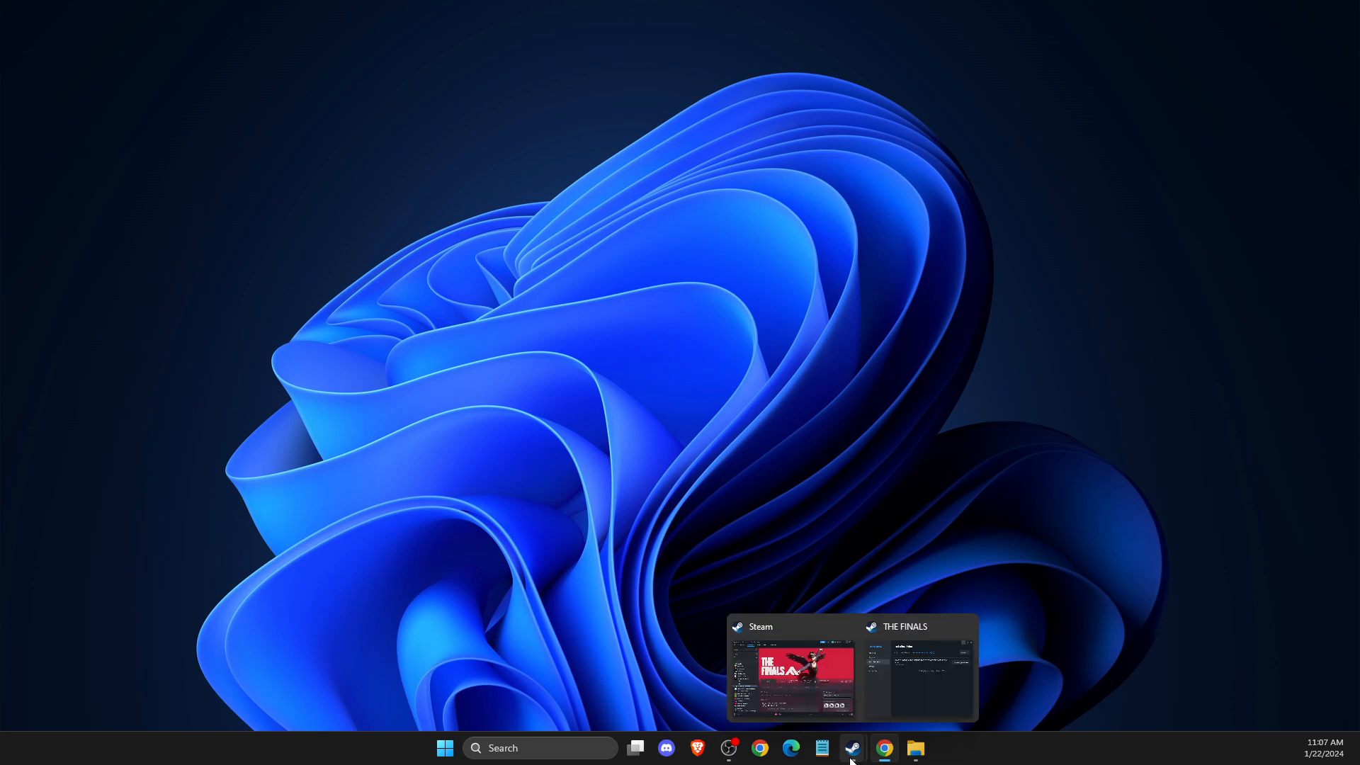
mouse_move(883, 748)
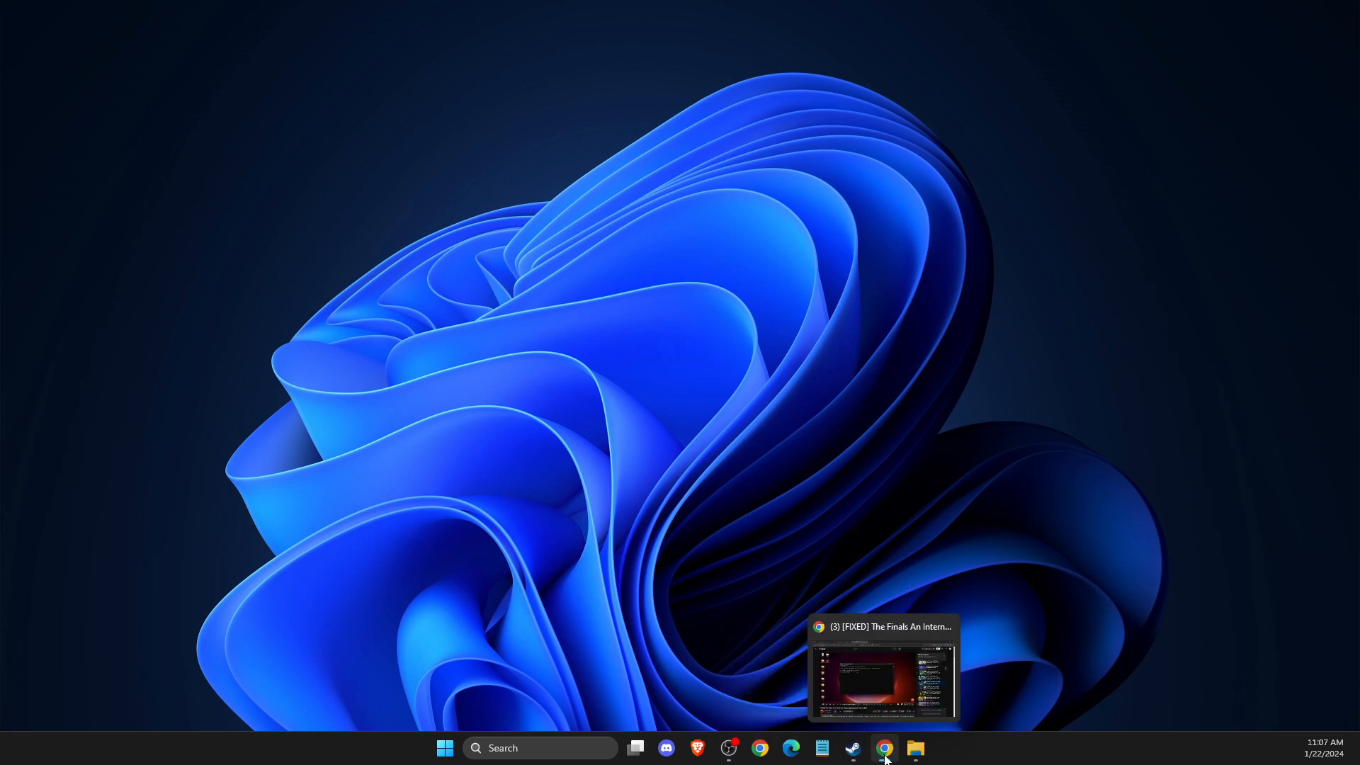
mouse_move(851, 748)
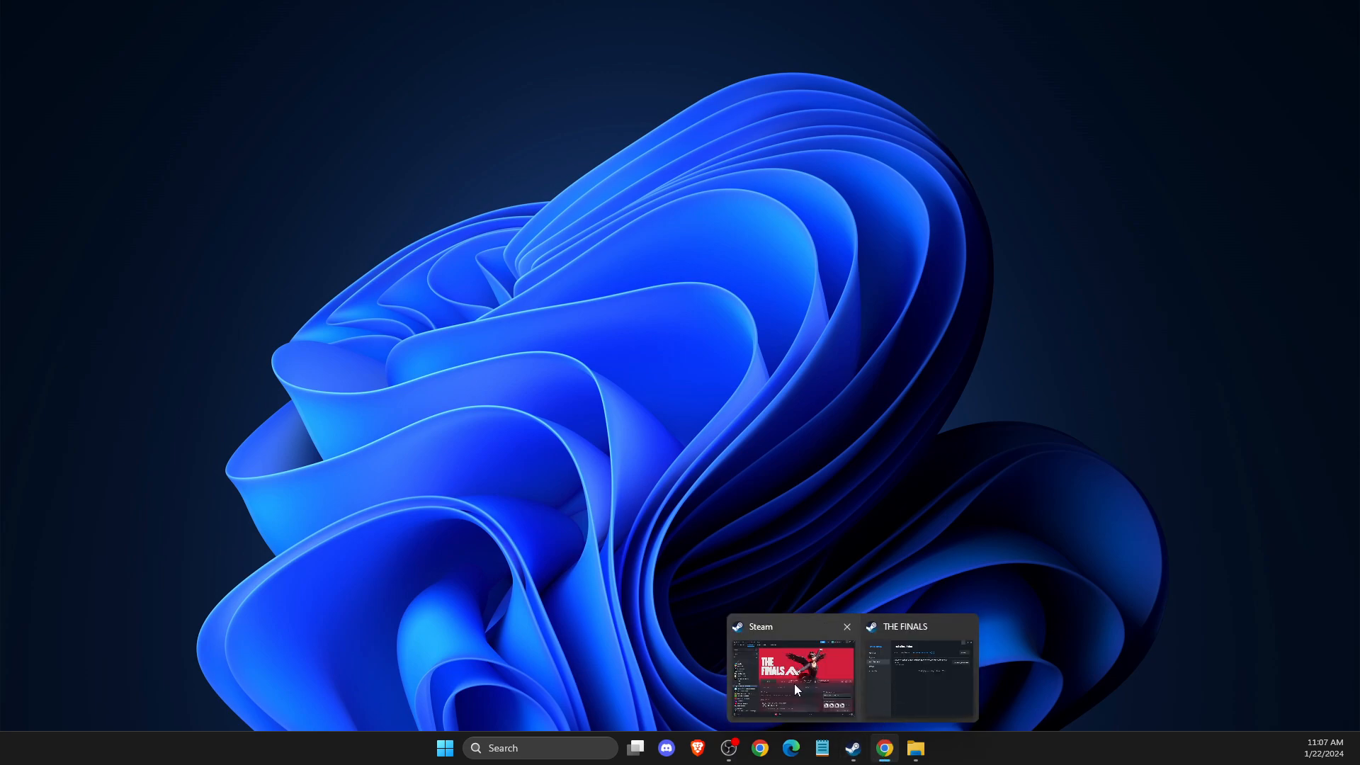
Bring the Steam library forward and expand THE FINALS' Manage submenu.
click(791, 675)
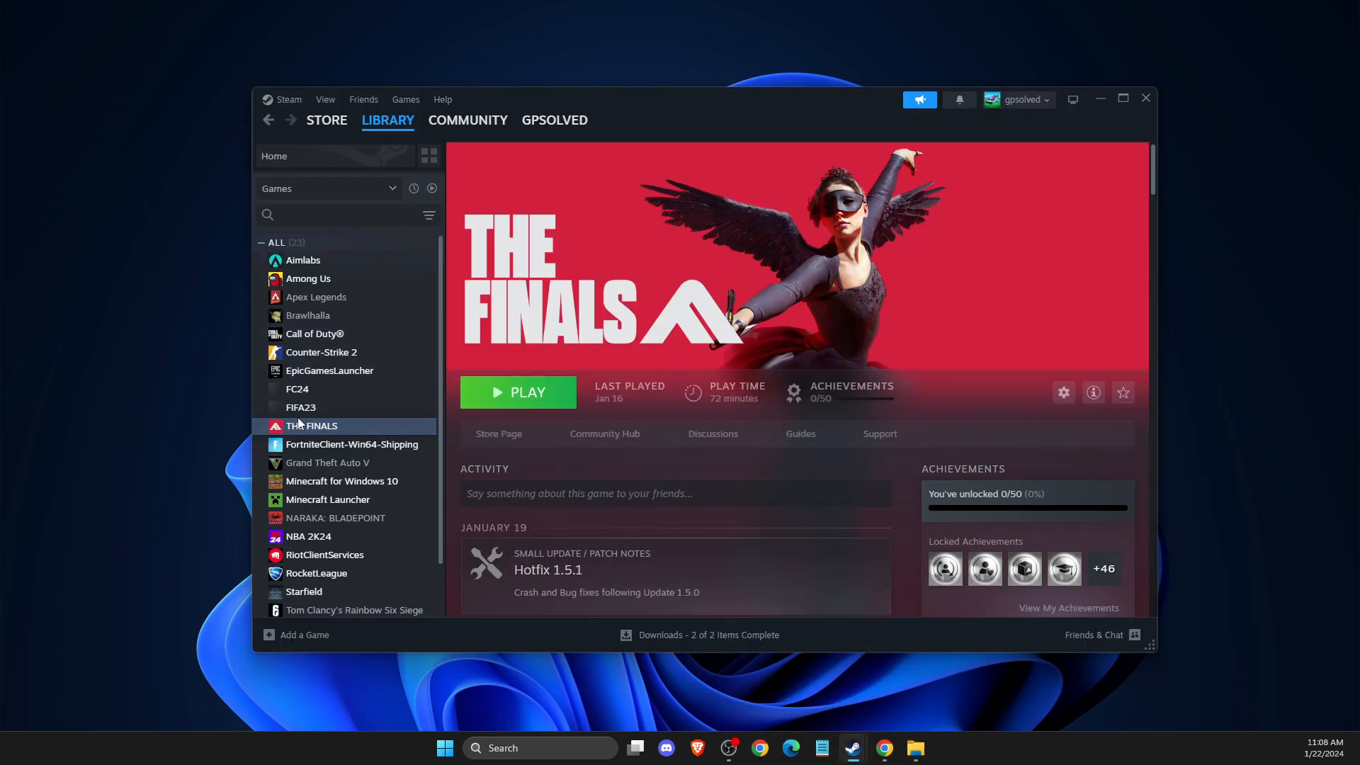
right_click(309, 425)
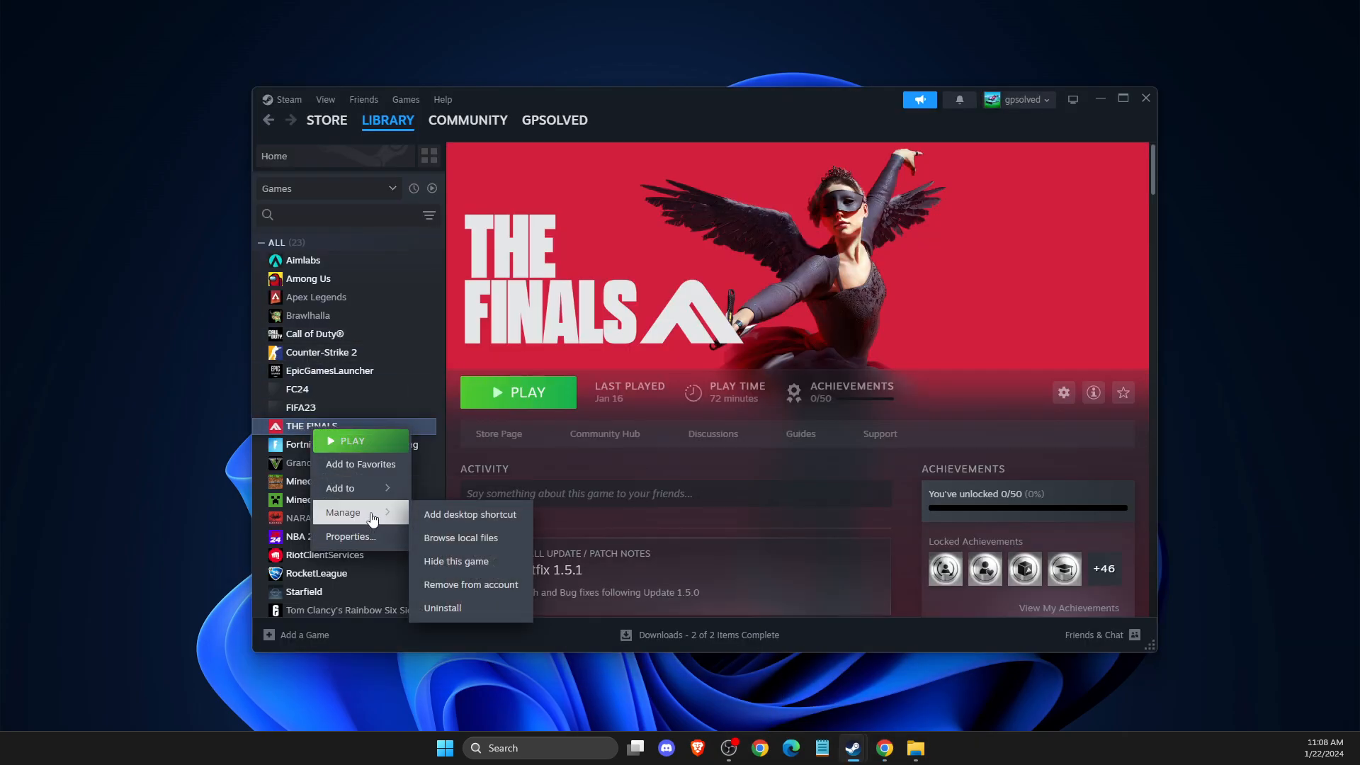
mouse_move(440, 393)
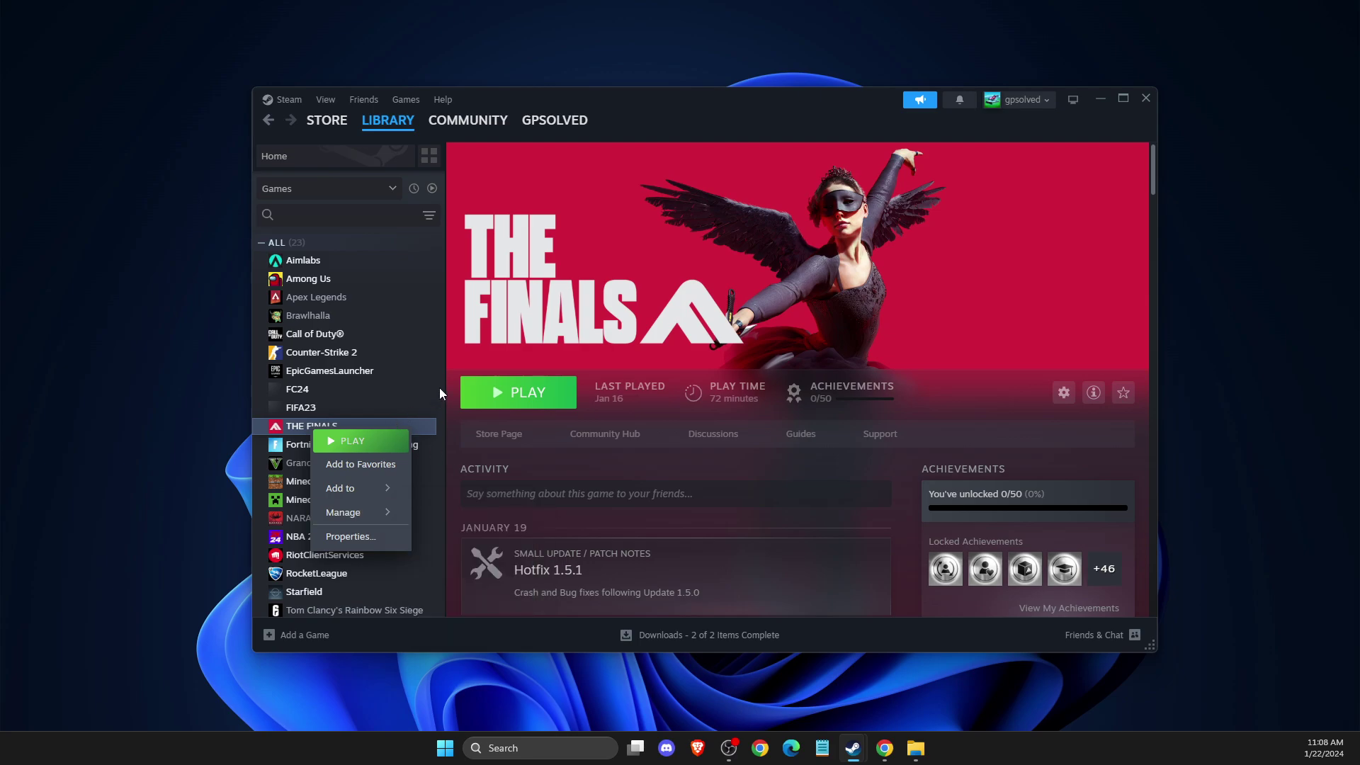
mouse_move(649, 187)
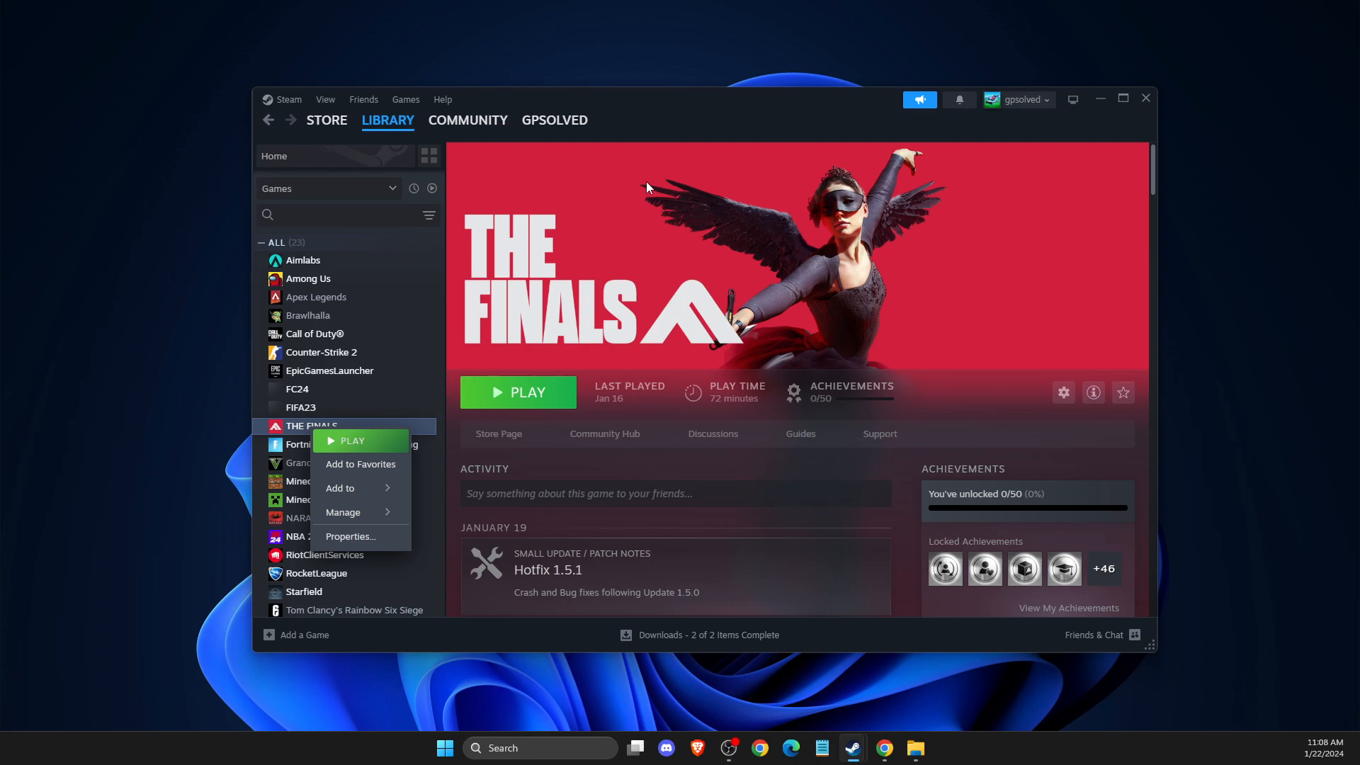